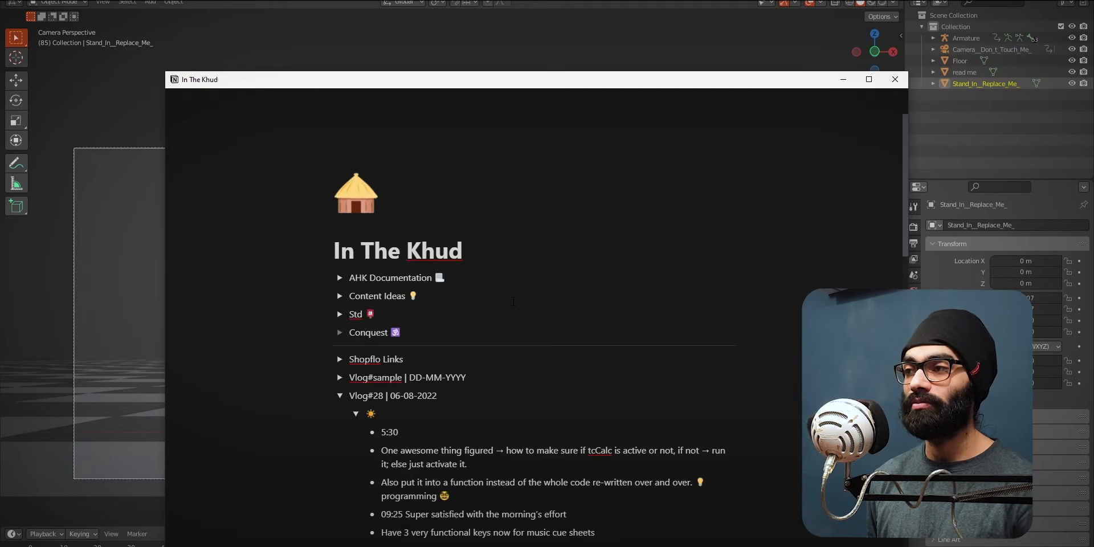
# Step: Maximize the Notion window and read the Vlog#28 notes on the G1, G2 and G3 hotkeys
pyautogui.click(869, 79)
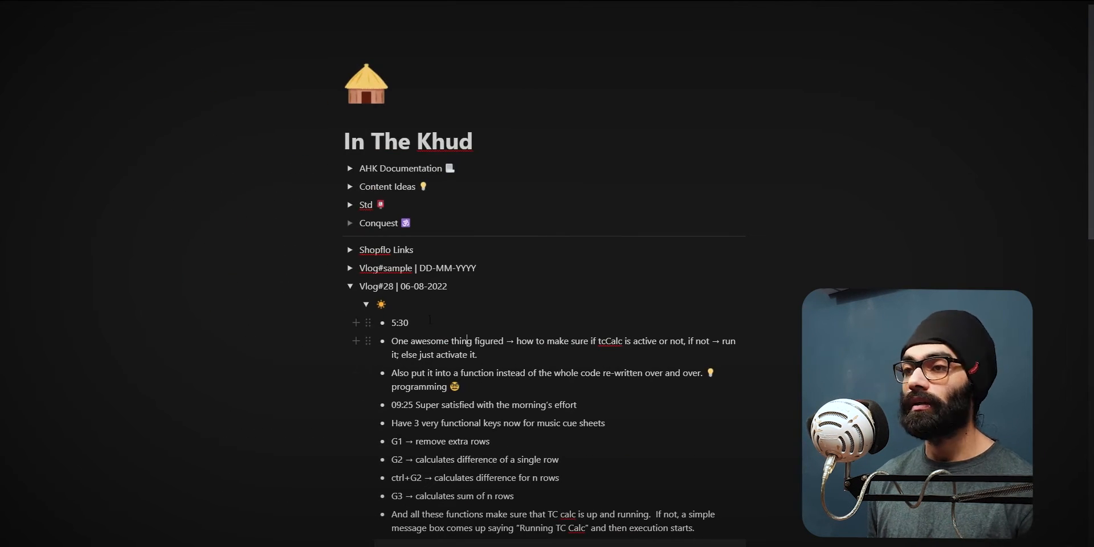
pyautogui.click(408, 322)
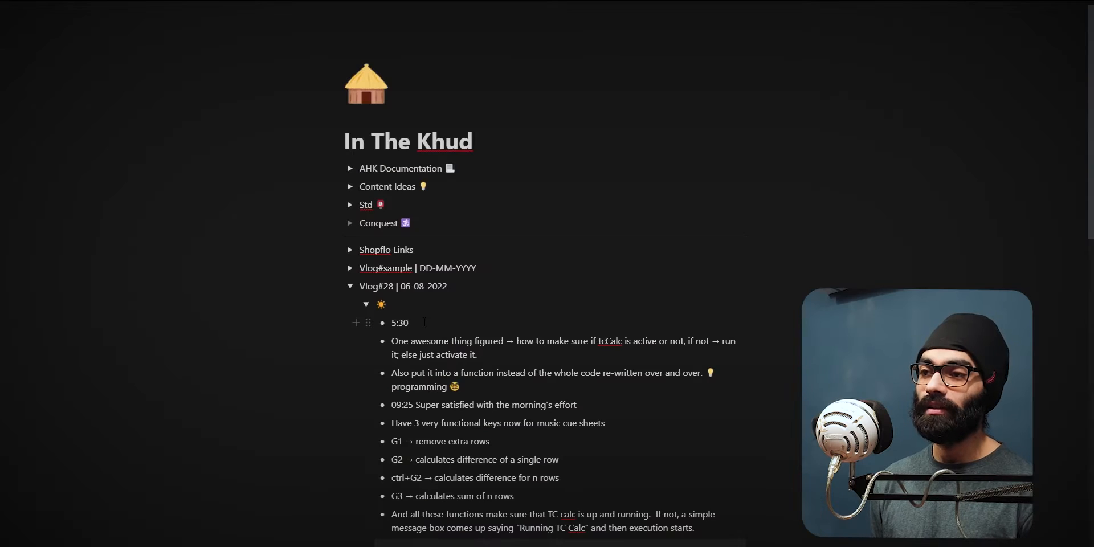
pyautogui.scroll(-3)
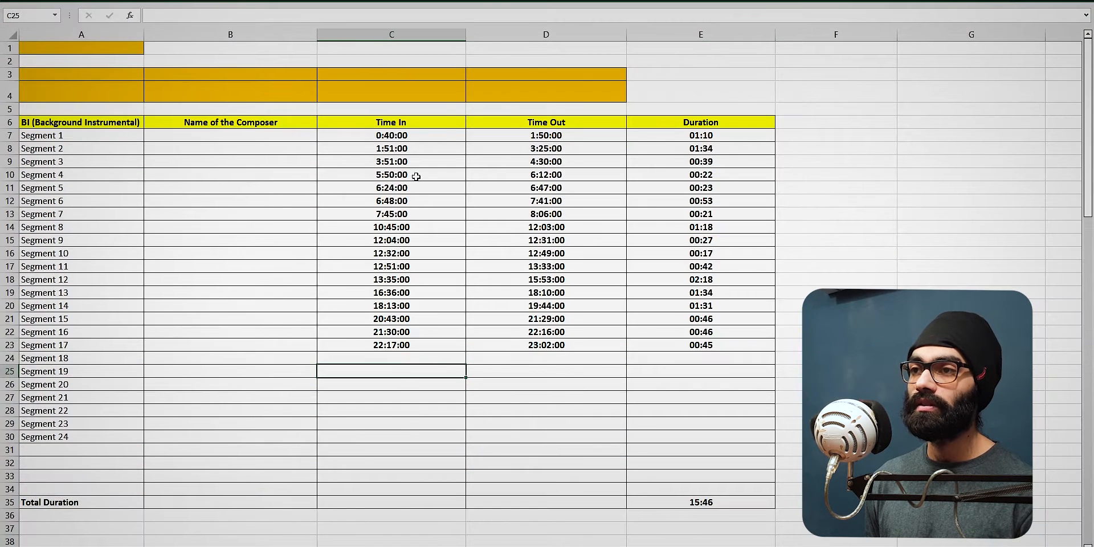
pyautogui.click(390, 358)
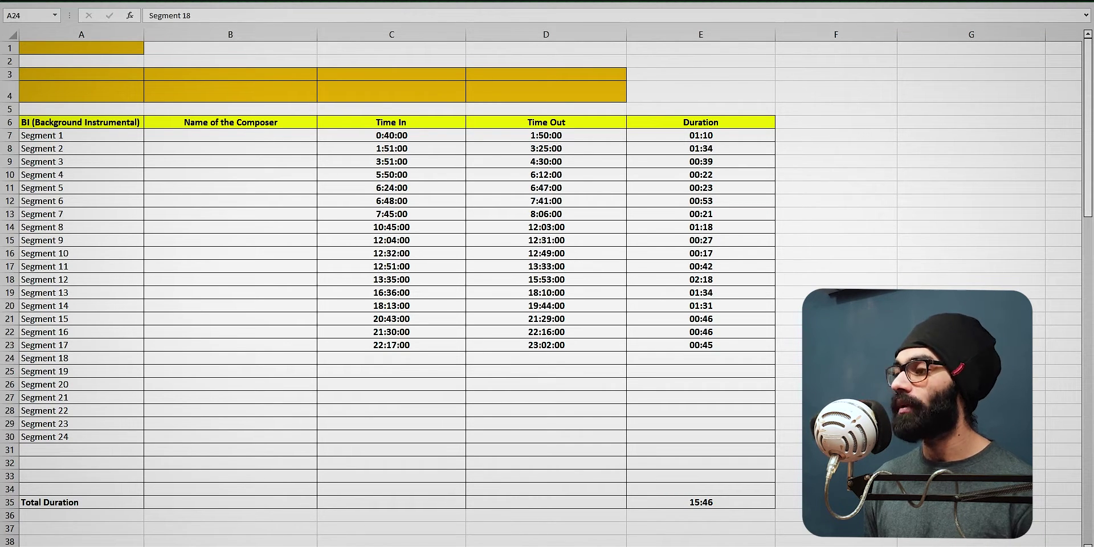
pyautogui.moveTo(1053, 539)
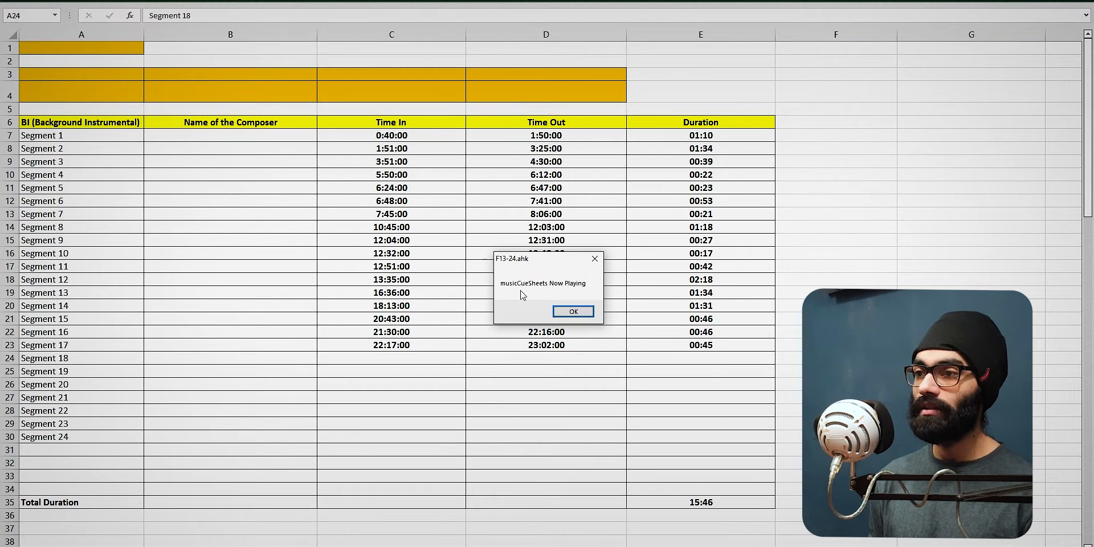
pyautogui.click(571, 311)
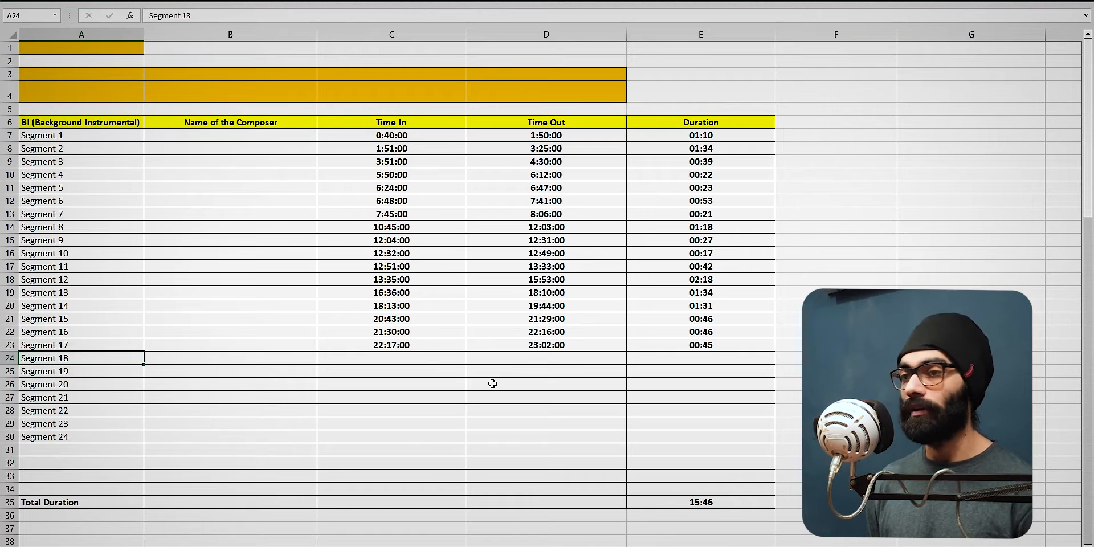
pyautogui.click(391, 358)
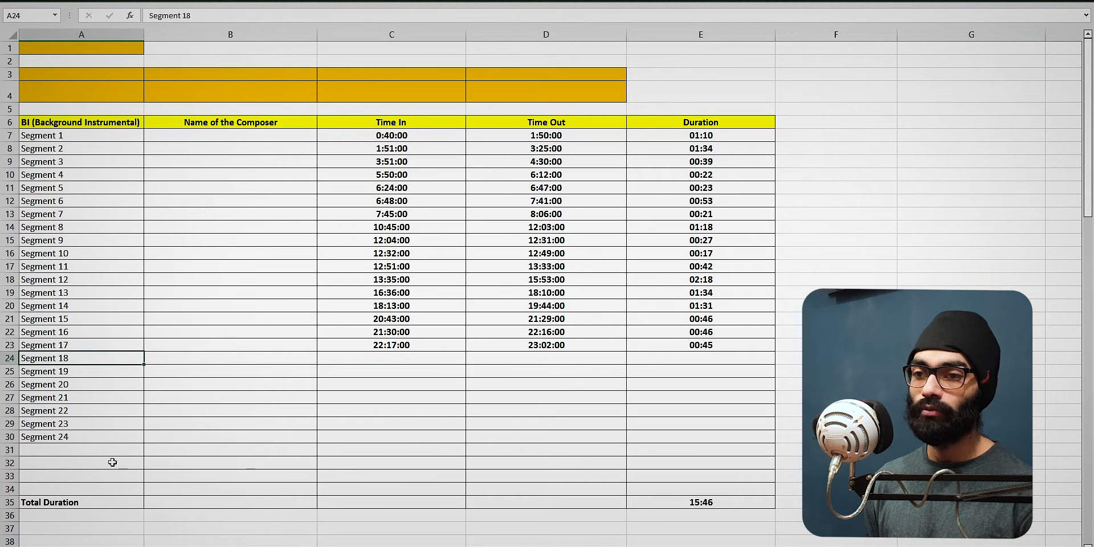
pyautogui.moveTo(242, 393)
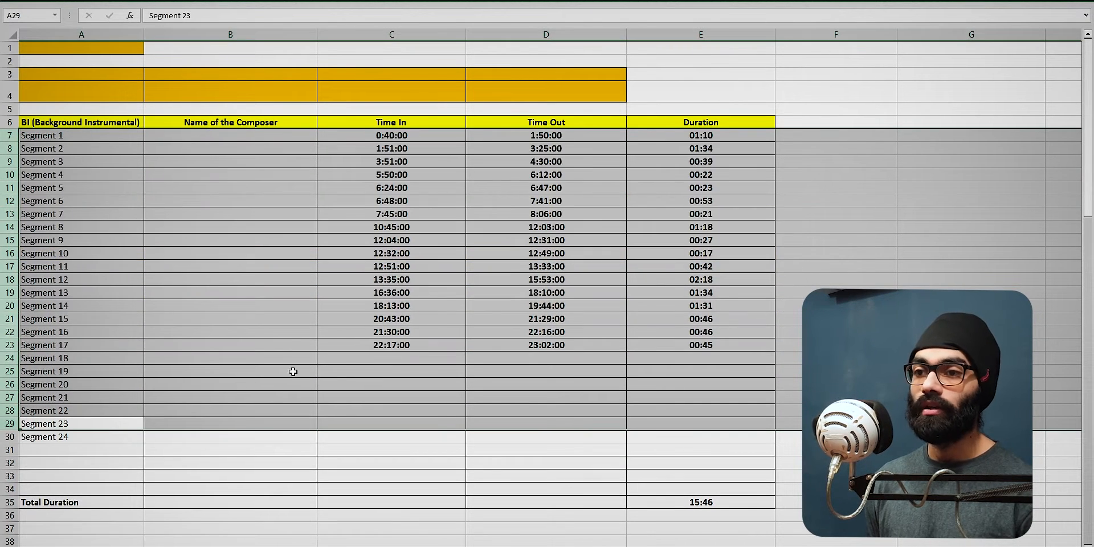
pyautogui.scroll(-3)
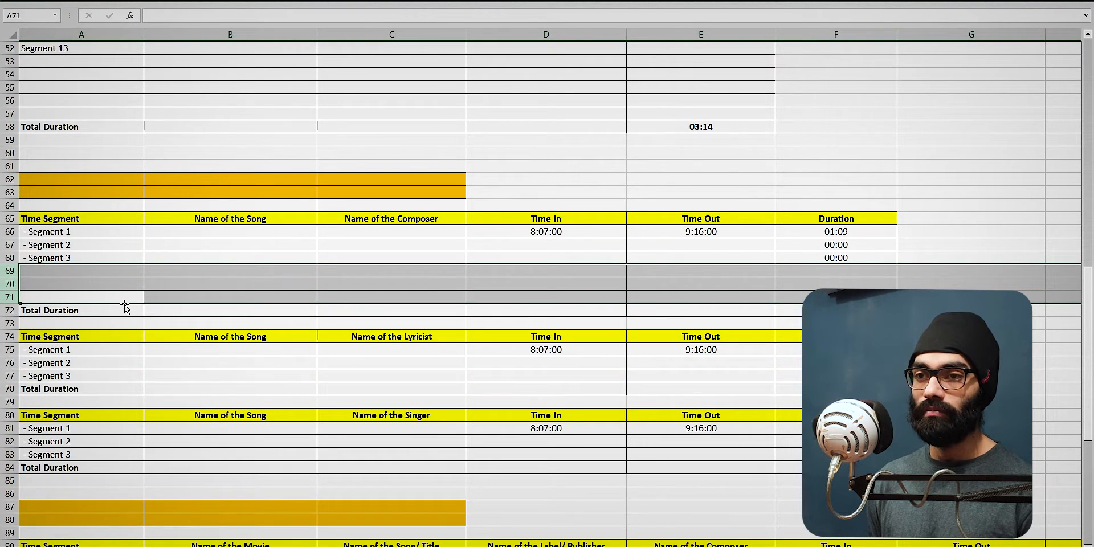
pyautogui.moveTo(148, 290)
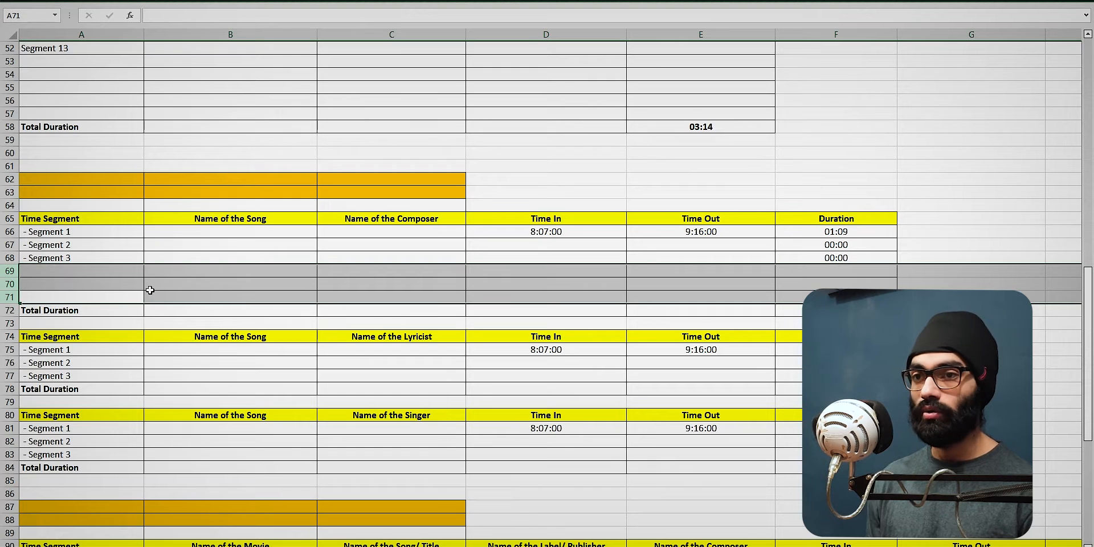
pyautogui.click(49, 389)
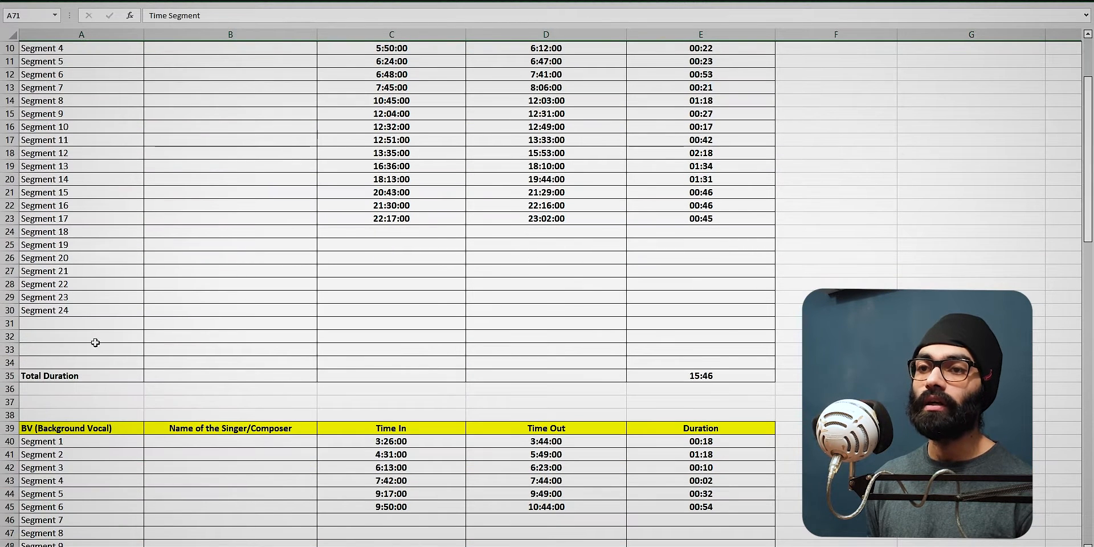
pyautogui.moveTo(80, 322); pyautogui.dragTo(81, 350)
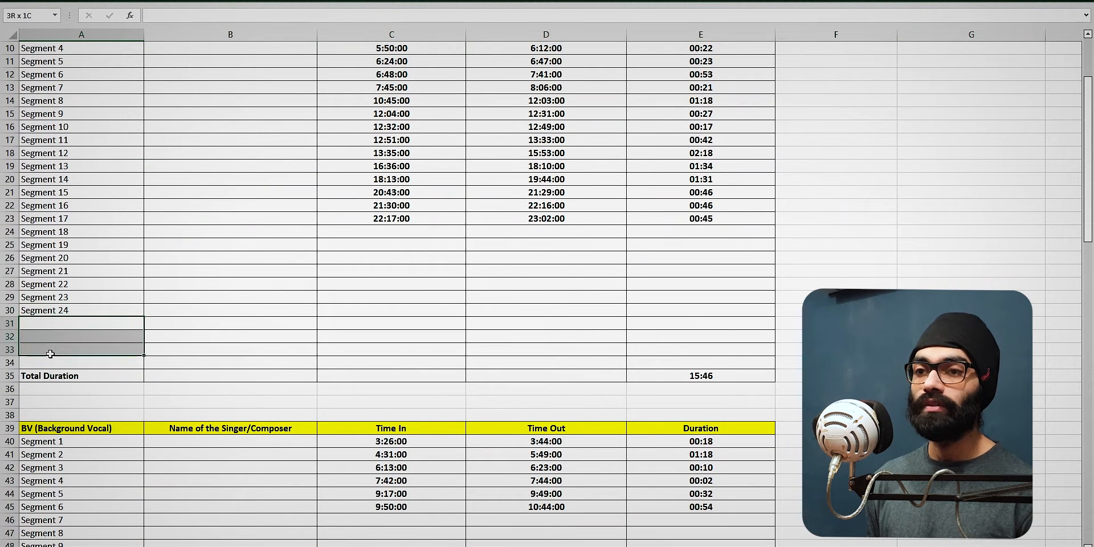
pyautogui.click(81, 323)
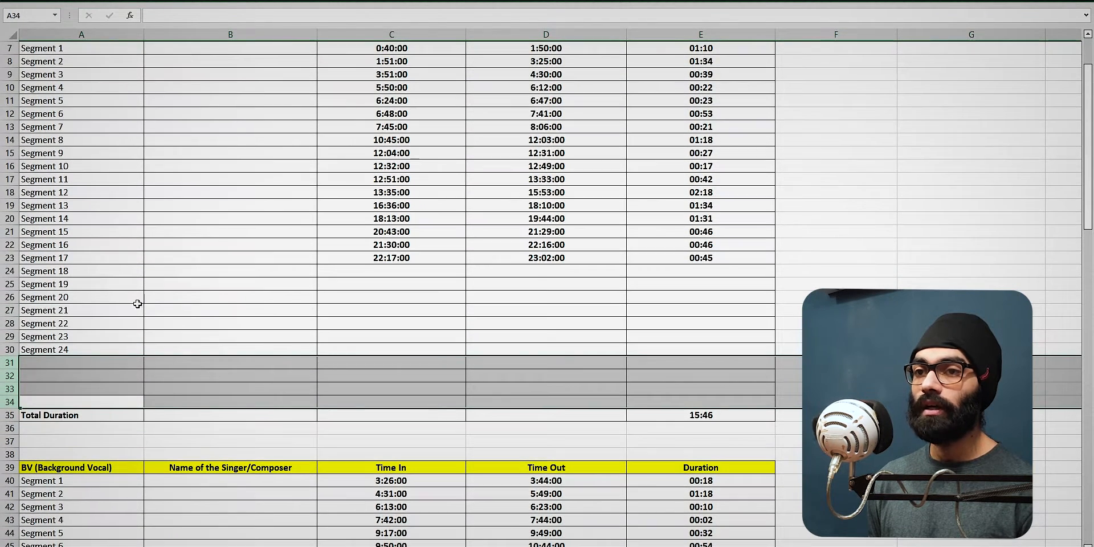
pyautogui.moveTo(81, 271); pyautogui.dragTo(81, 350)
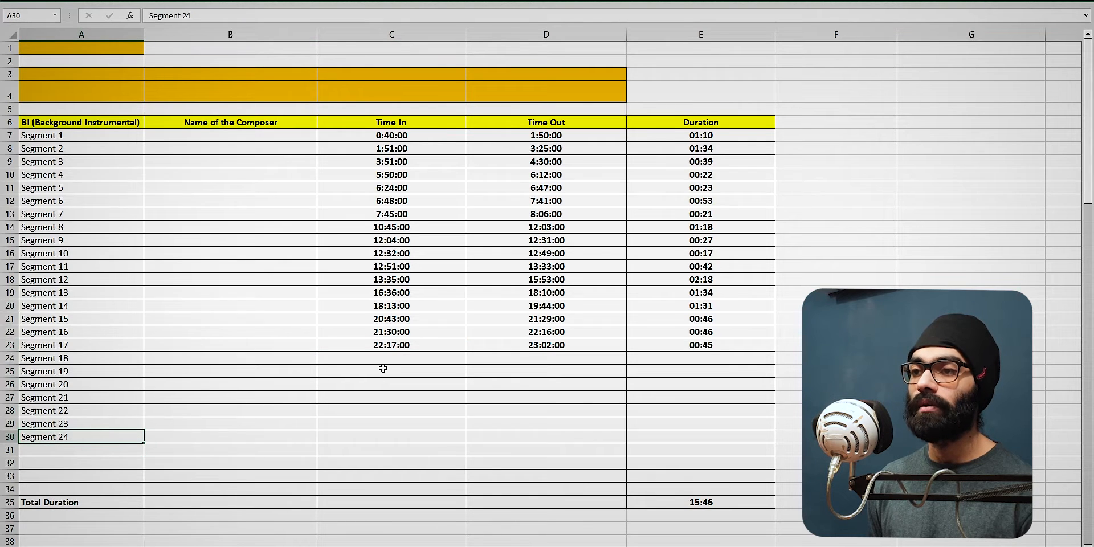
# Step: Paste the Segment 1 to 18 labels, delete the unused rows below them, keeping totals 15:46 and 03:14
pyautogui.click(229, 358)
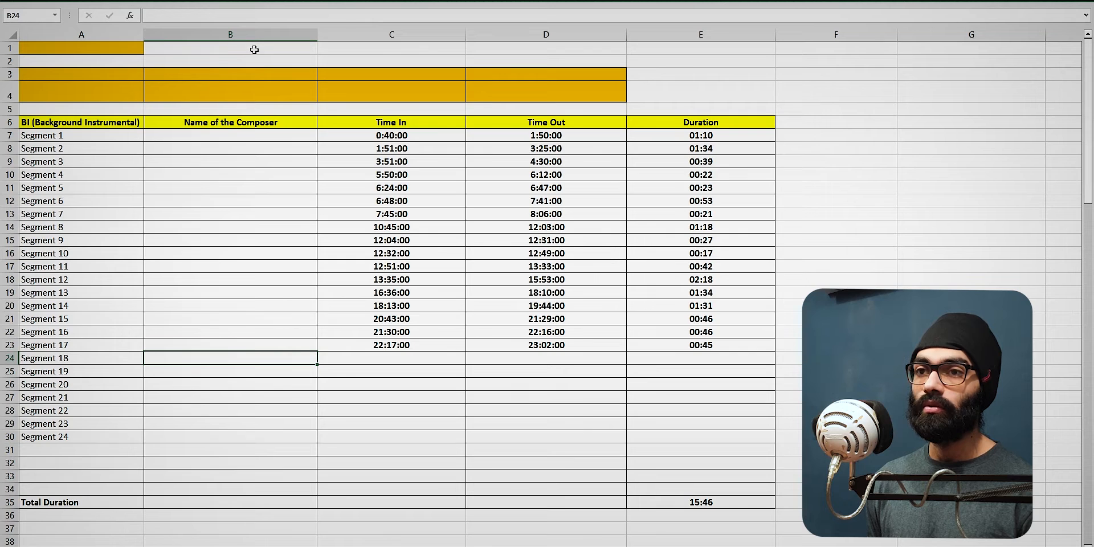
pyautogui.moveTo(305, 296)
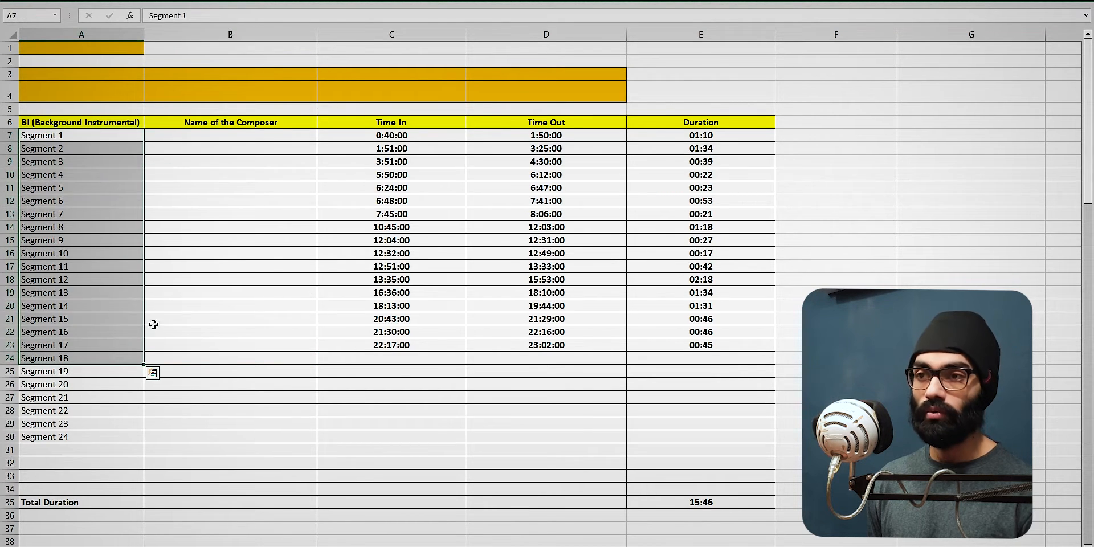
pyautogui.press('ctrl+v')
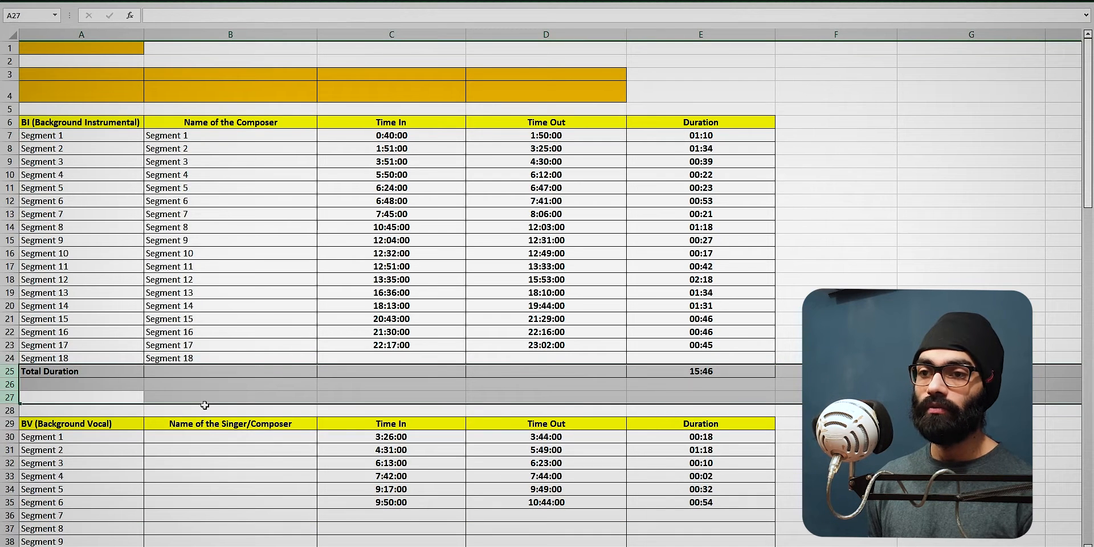
pyautogui.moveTo(487, 408)
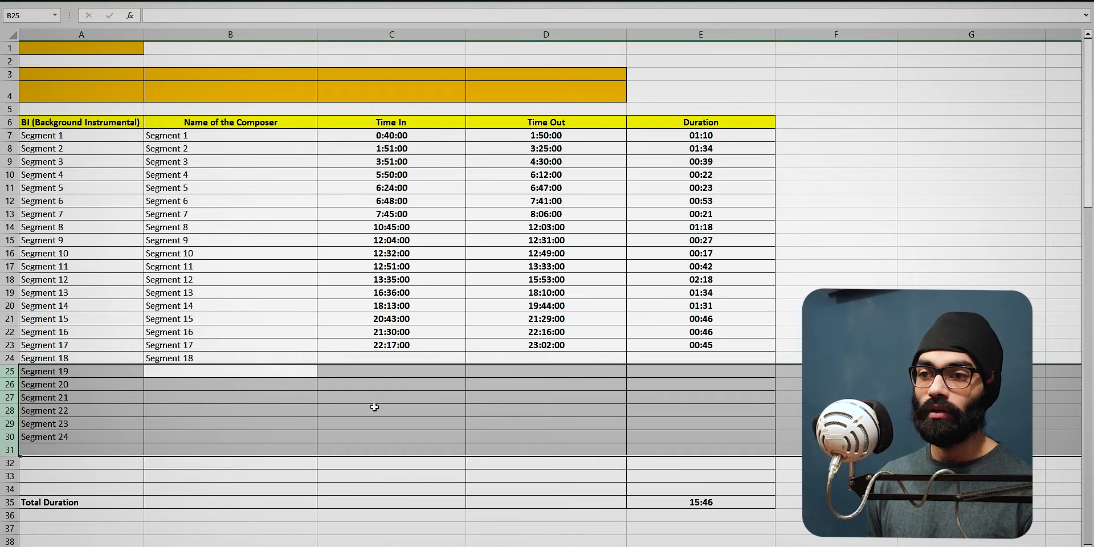
pyautogui.moveTo(176, 438)
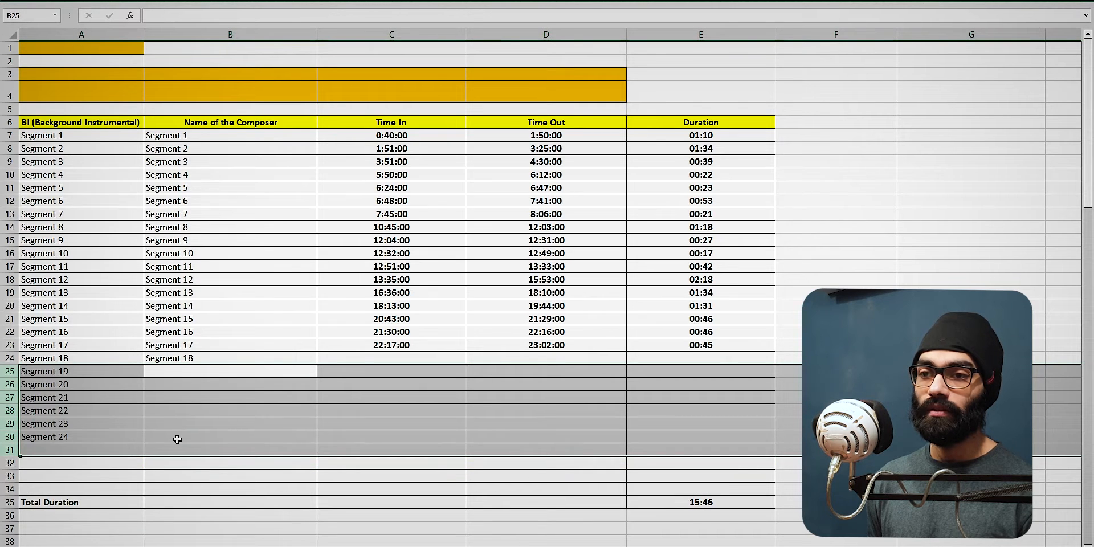
pyautogui.click(230, 384)
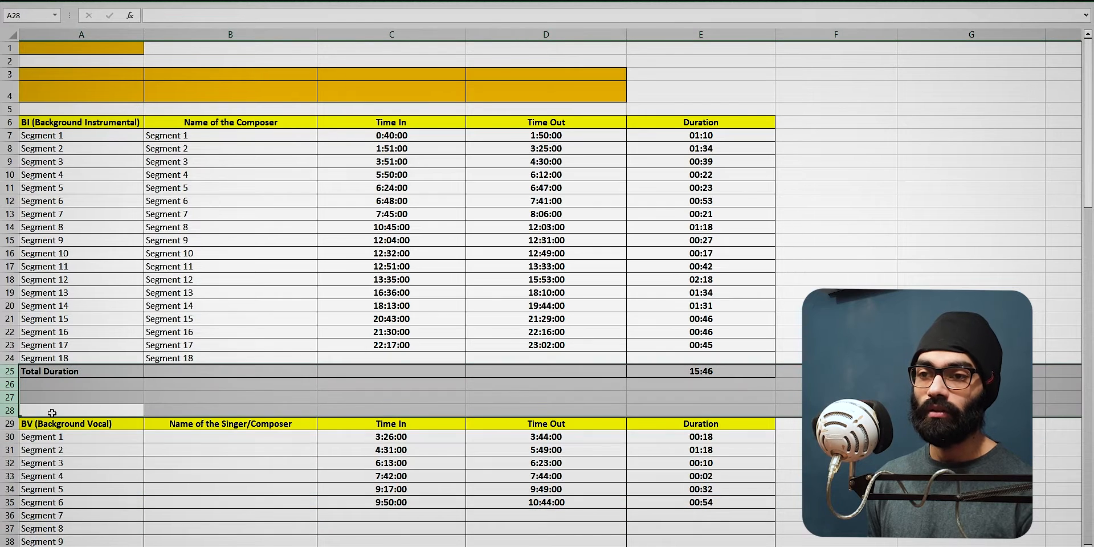
pyautogui.moveTo(108, 388)
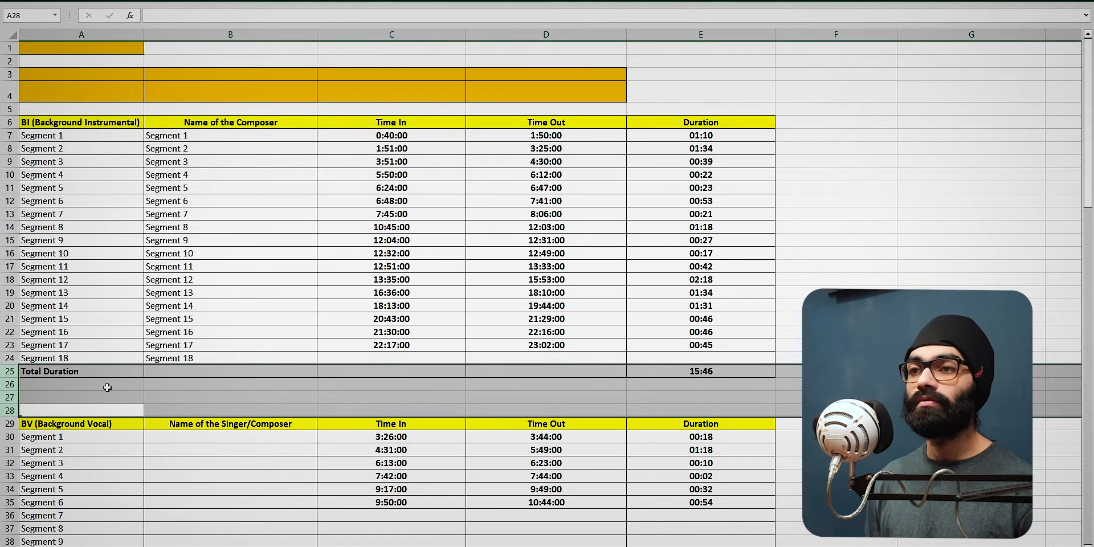
pyautogui.scroll(-3)
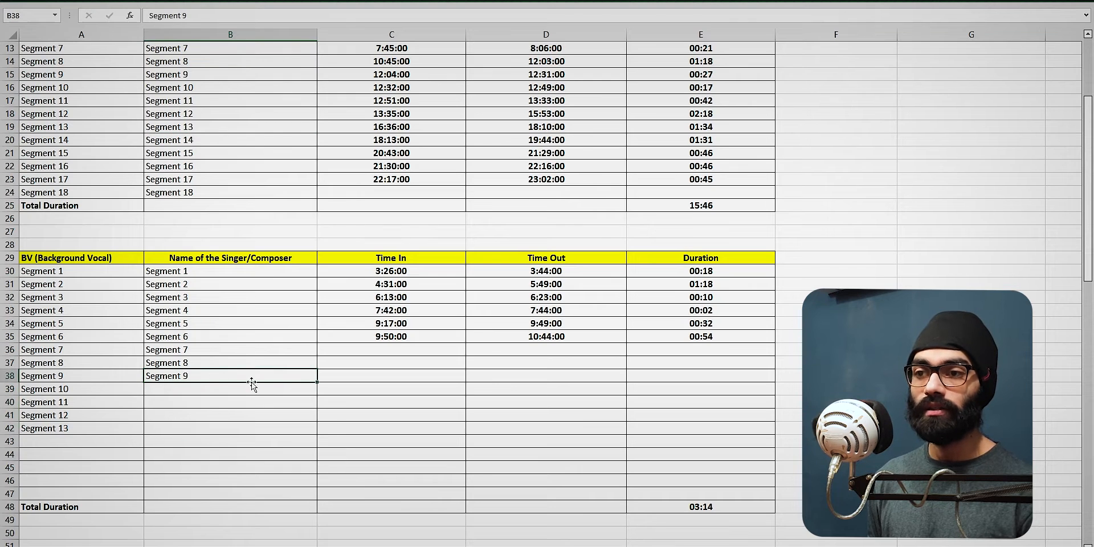
pyautogui.moveTo(262, 404)
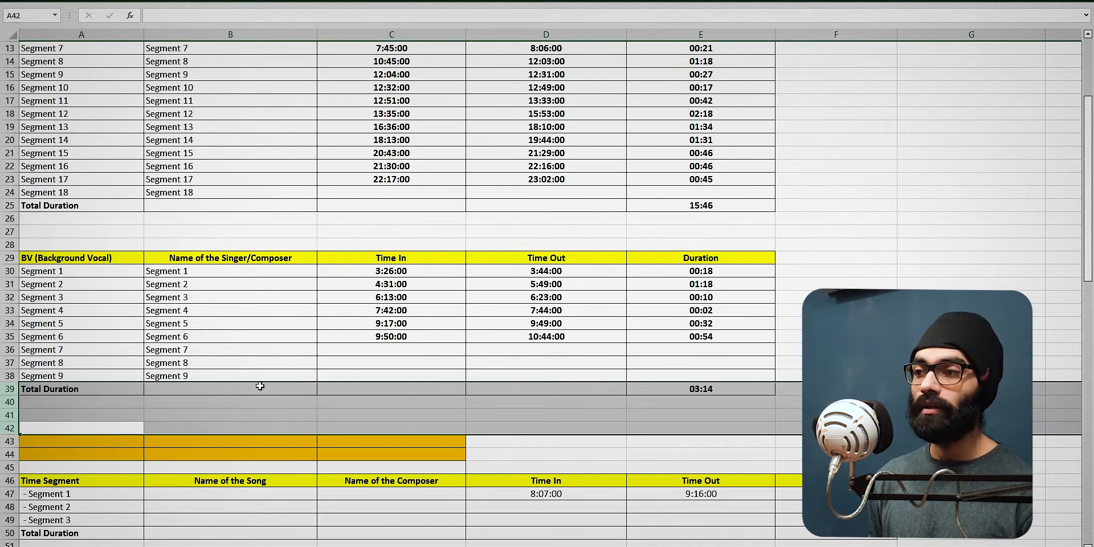
pyautogui.scroll(3)
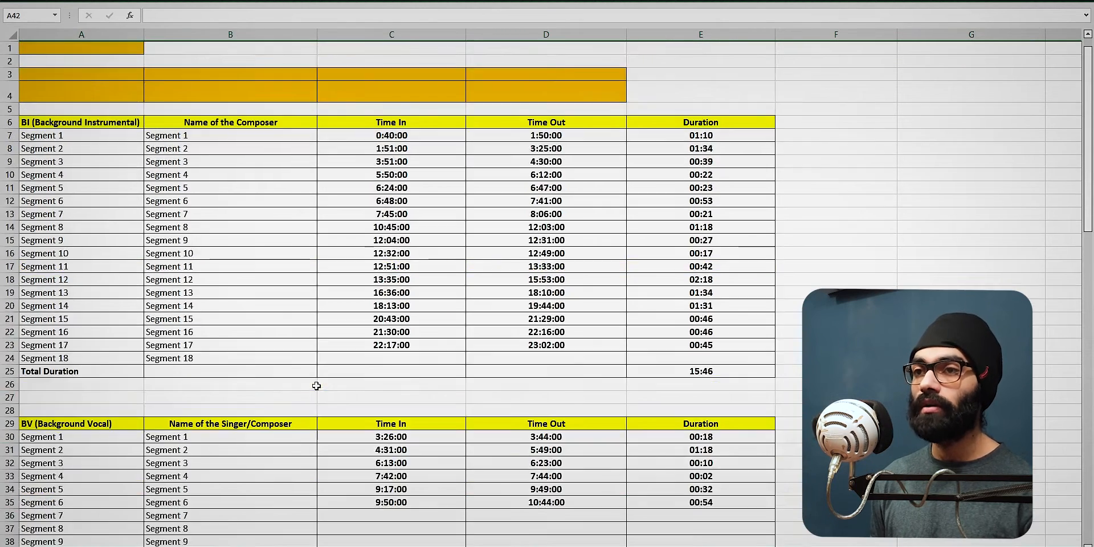
pyautogui.scroll(-3)
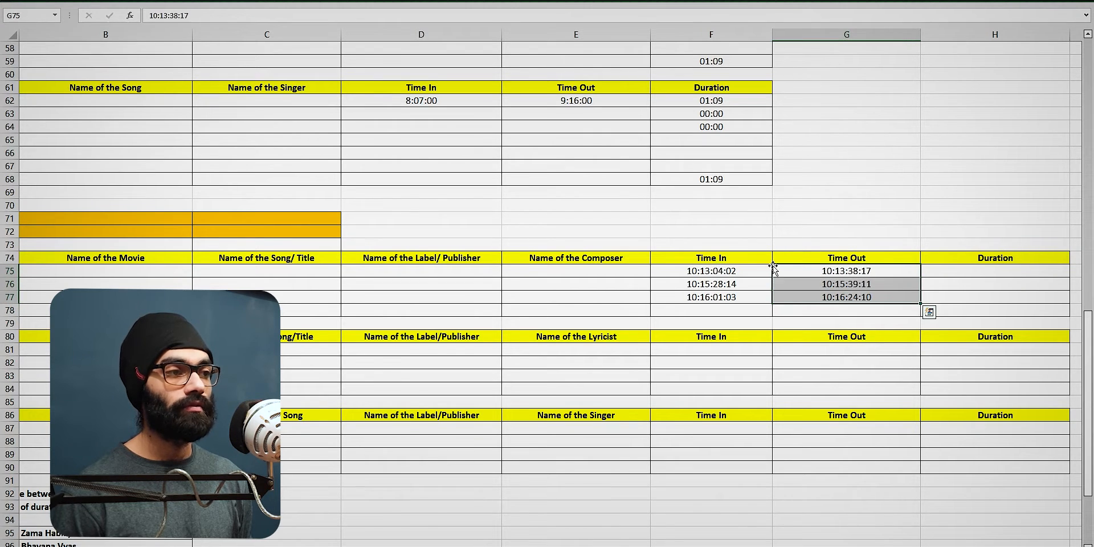
# Step: Work out the first movie-song duration 00:00:34:15 from G75 minus F75 via TcCalc into H75
pyautogui.click(846, 283)
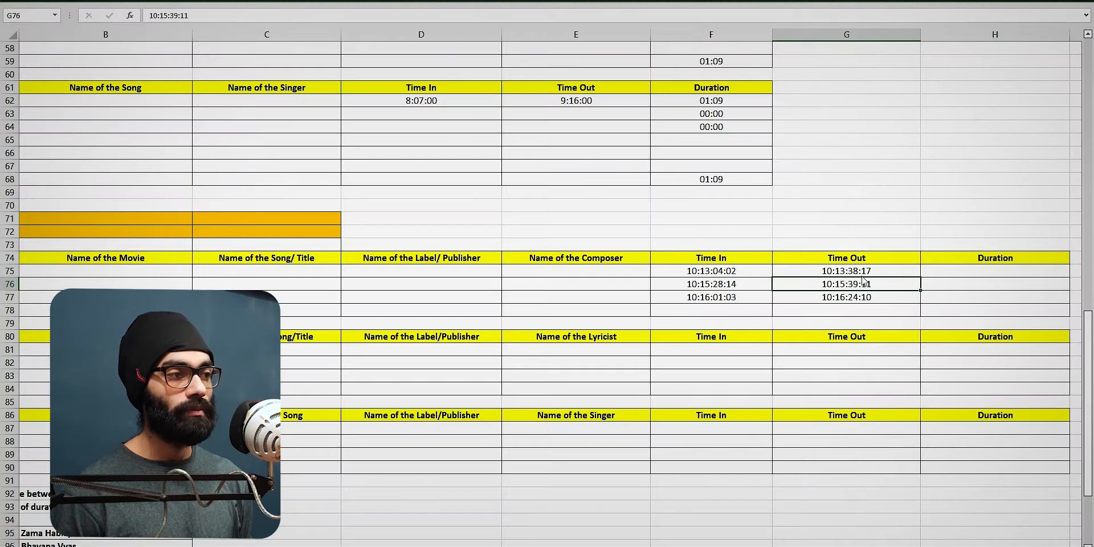
pyautogui.click(845, 271)
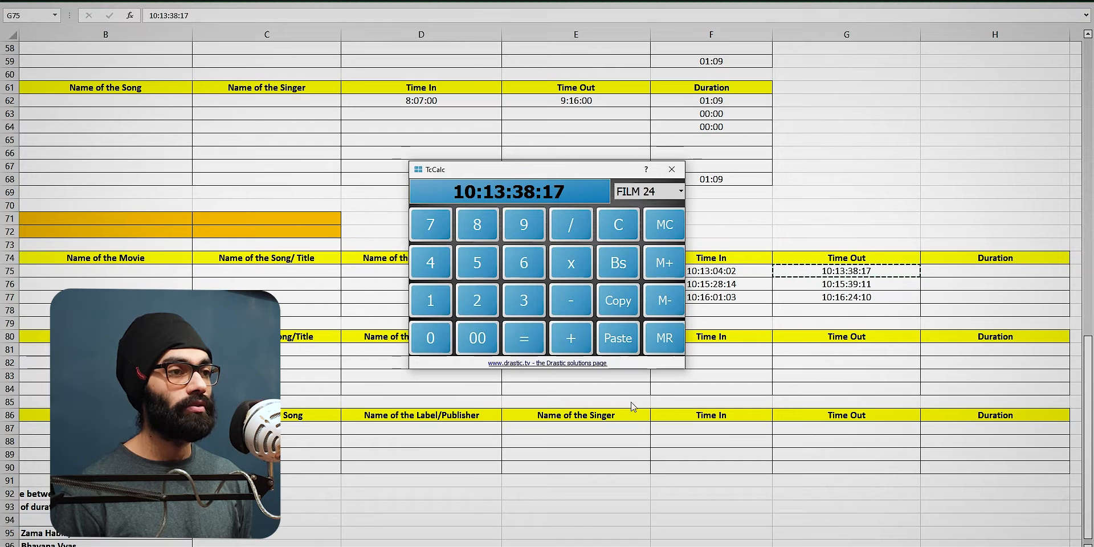
pyautogui.click(710, 272)
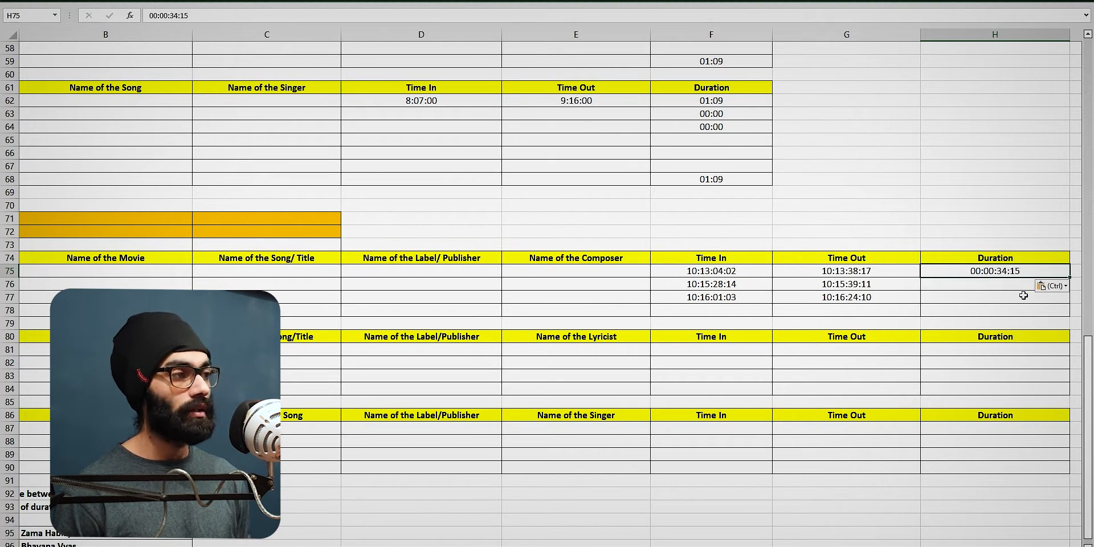
pyautogui.click(845, 272)
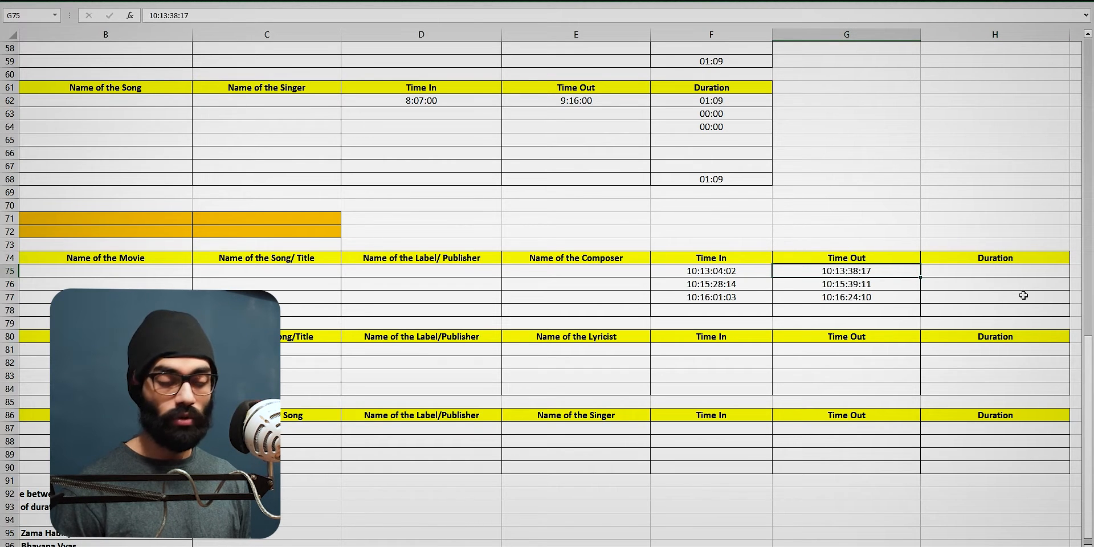
# Step: Compute durations for rows 76–77 with TcCalc and sum the total 00:01:08:19 into H78
pyautogui.press('ctrl+c')
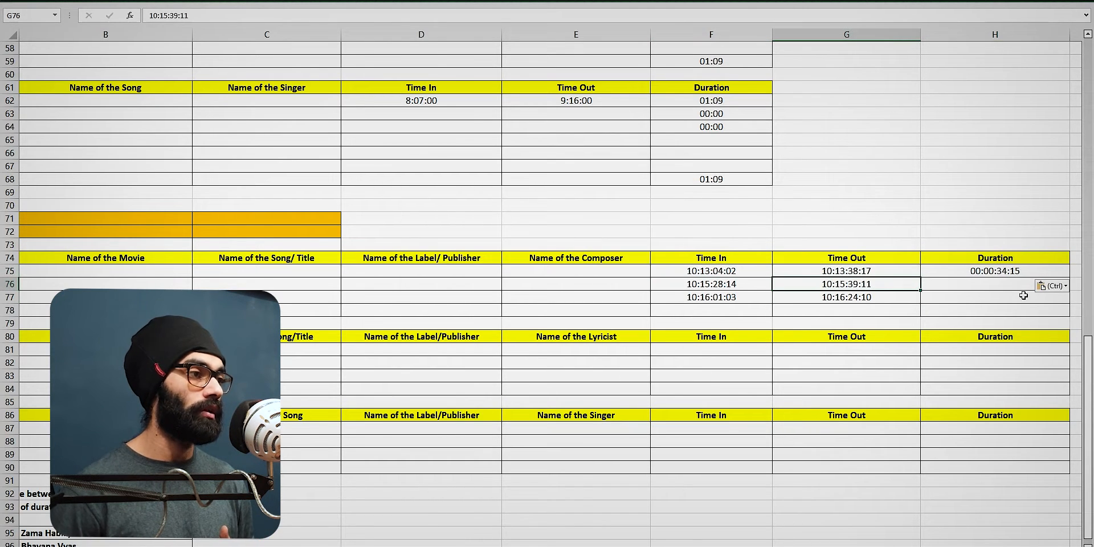
pyautogui.click(710, 284)
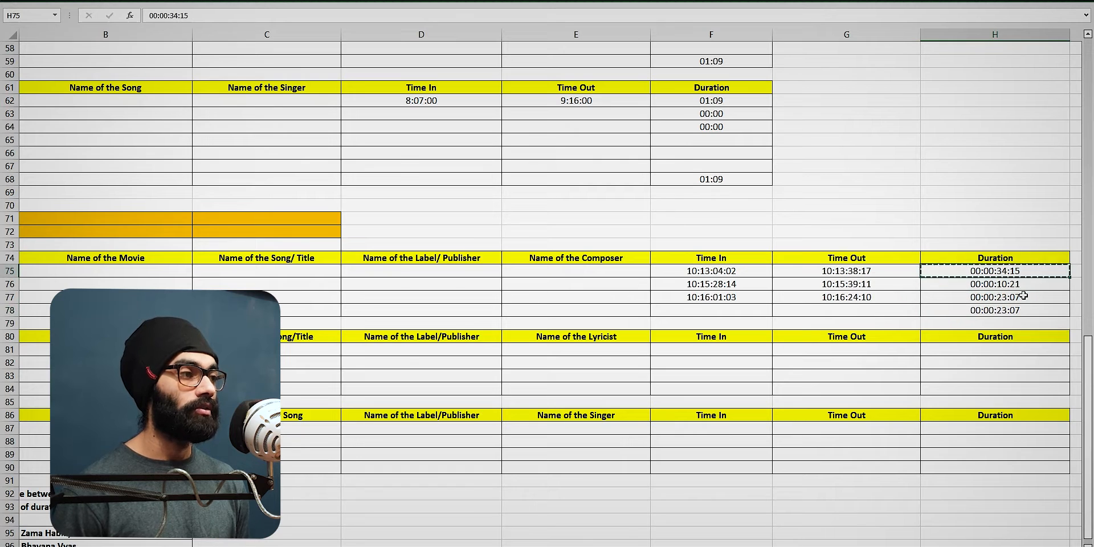
pyautogui.click(994, 284)
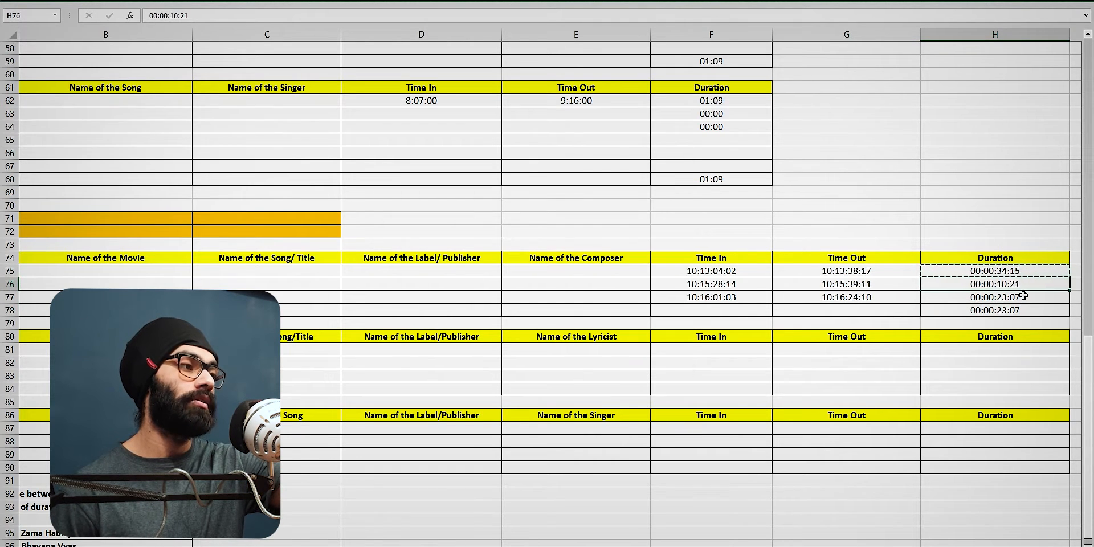
pyautogui.click(994, 296)
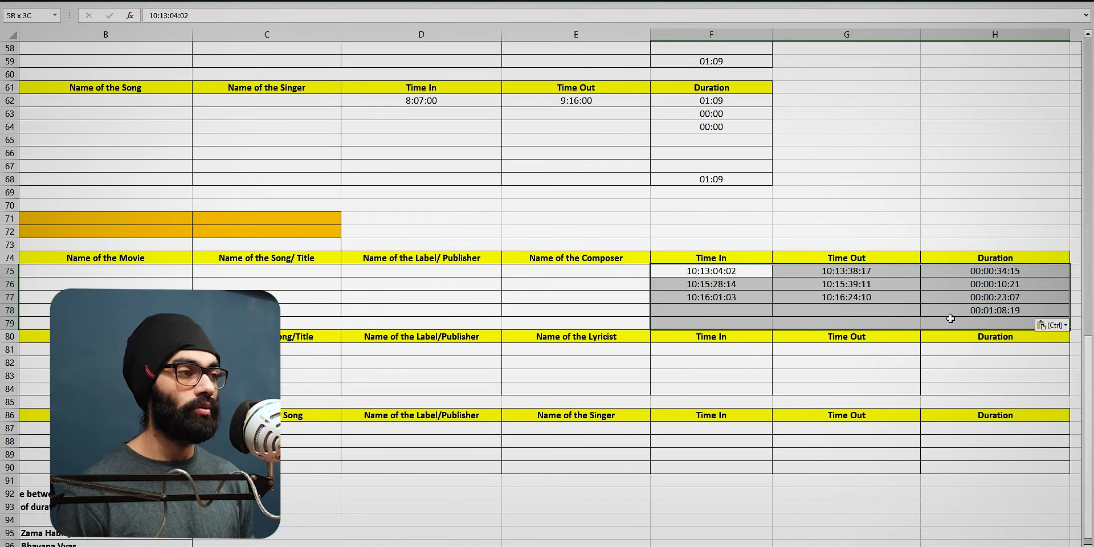
pyautogui.click(710, 271)
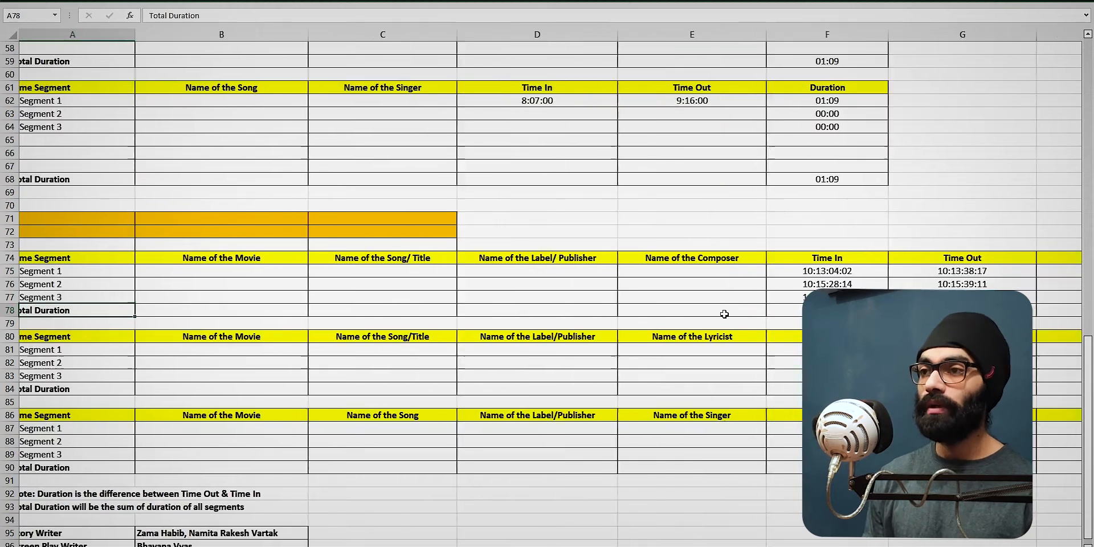
pyautogui.scroll(3)
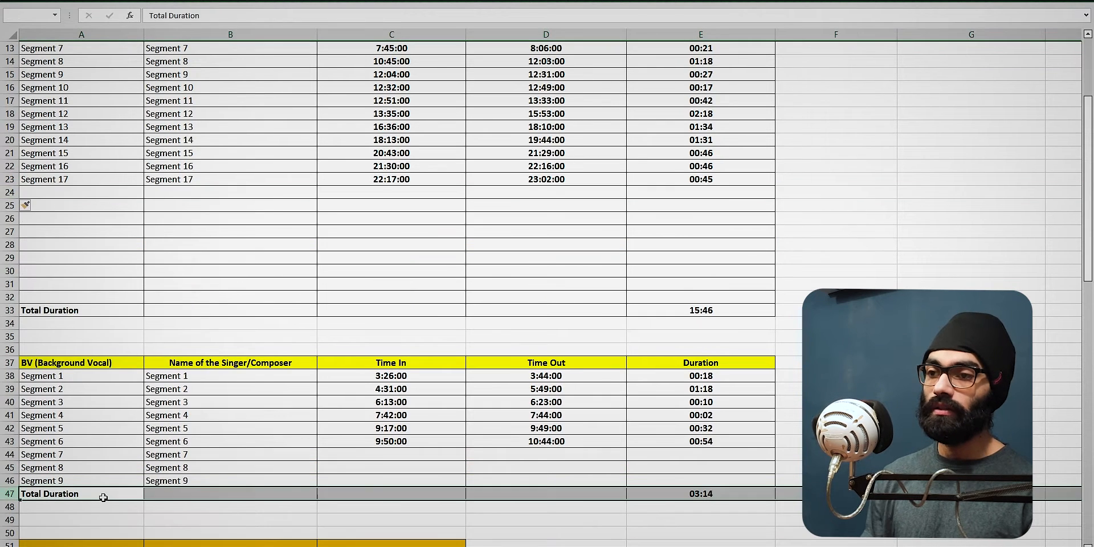
pyautogui.scroll(3)
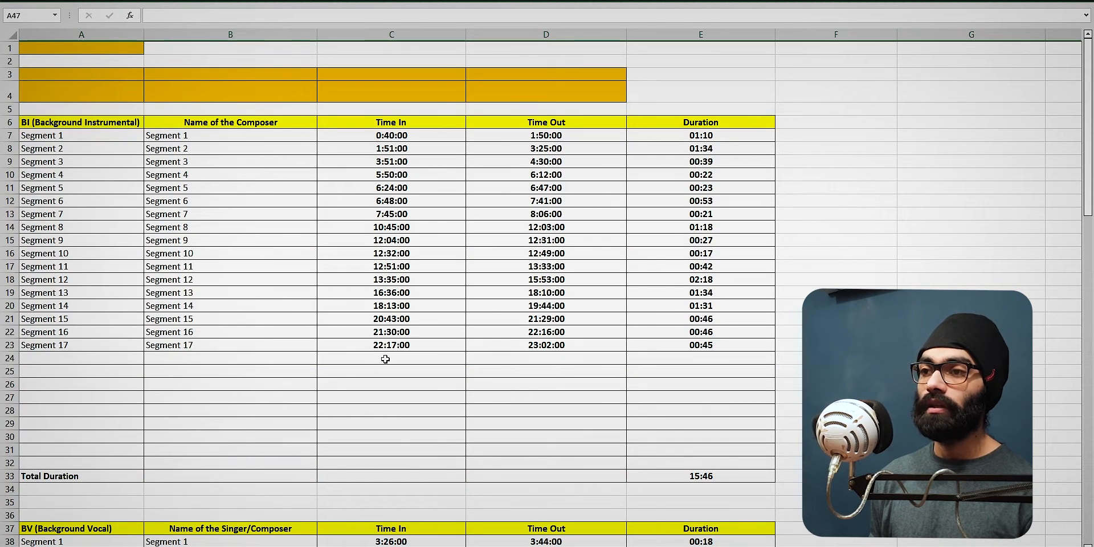
pyautogui.click(391, 359)
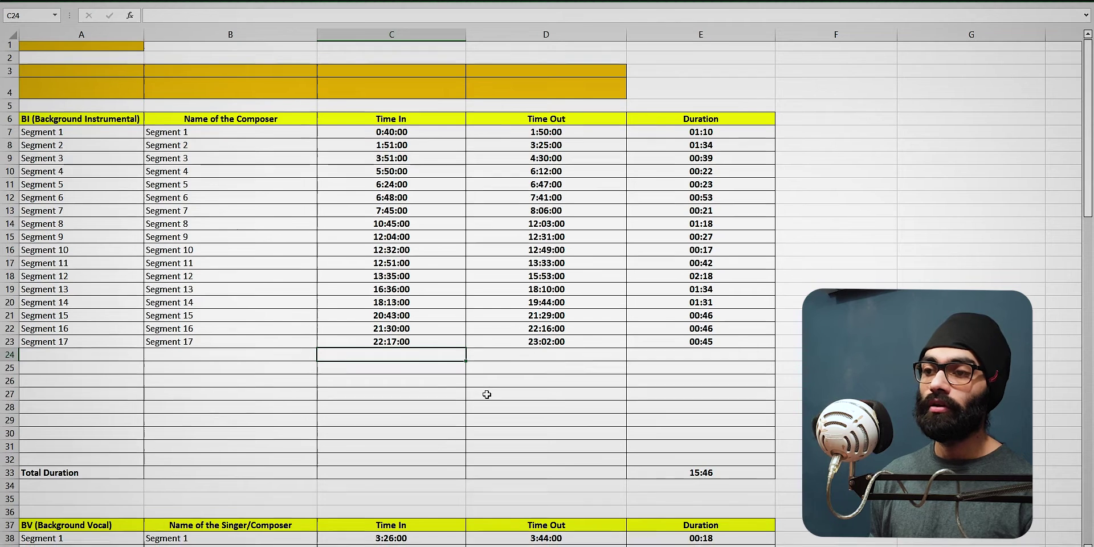
pyautogui.scroll(-3)
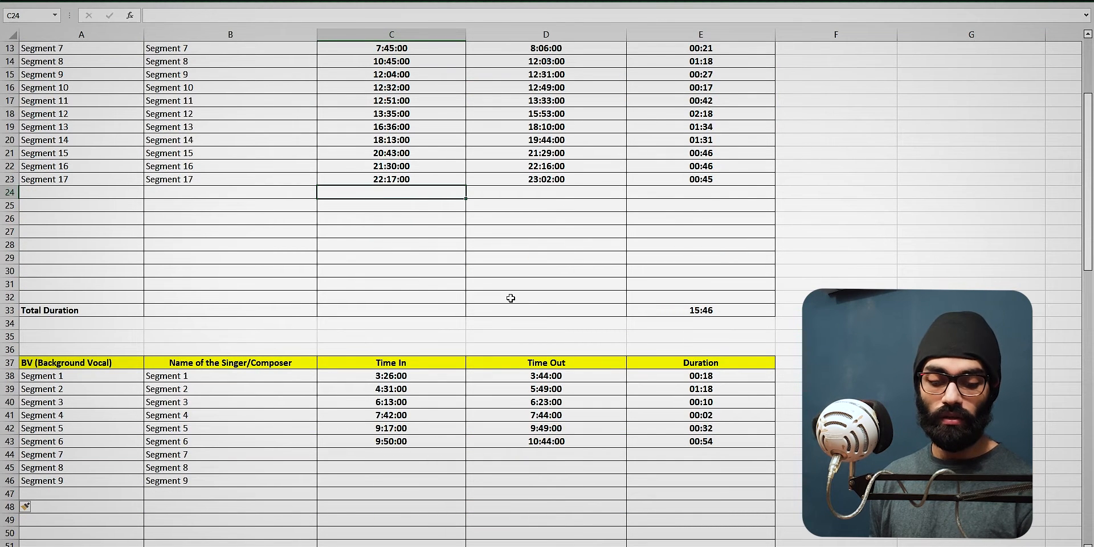
pyautogui.scroll(-3)
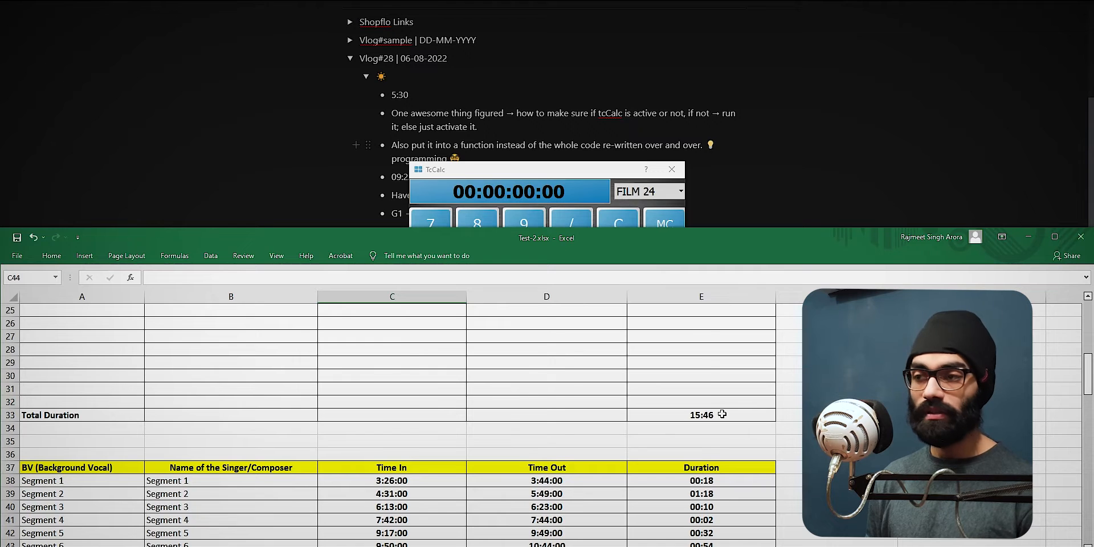
pyautogui.scroll(3)
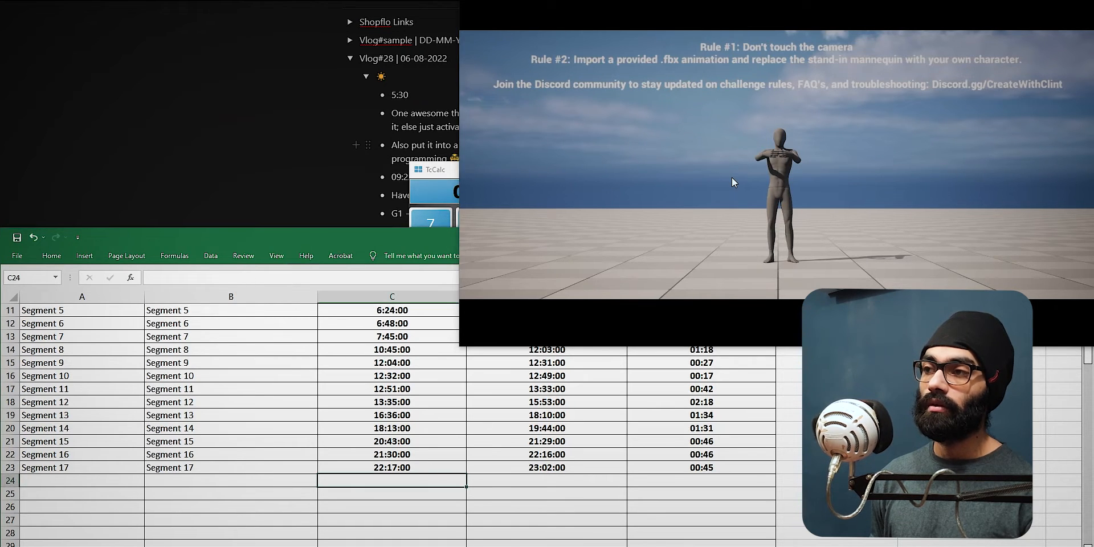
pyautogui.scroll(-3)
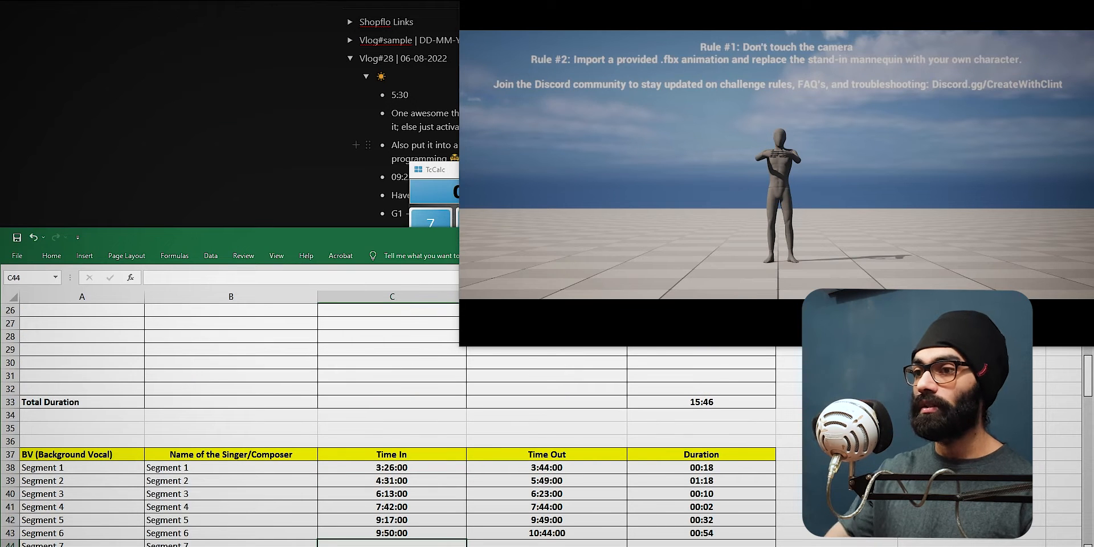
pyautogui.scroll(3)
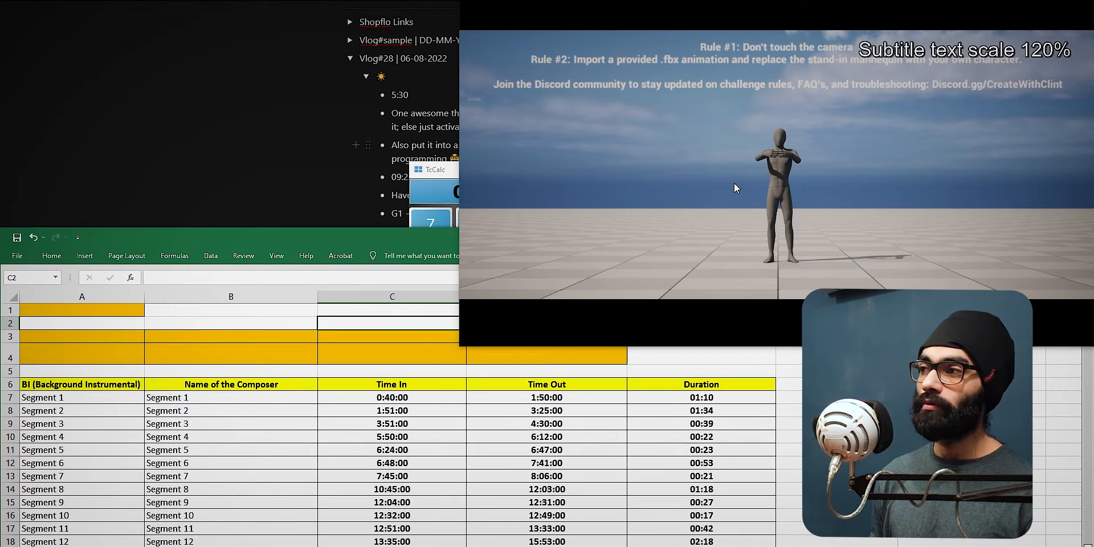
pyautogui.click(391, 476)
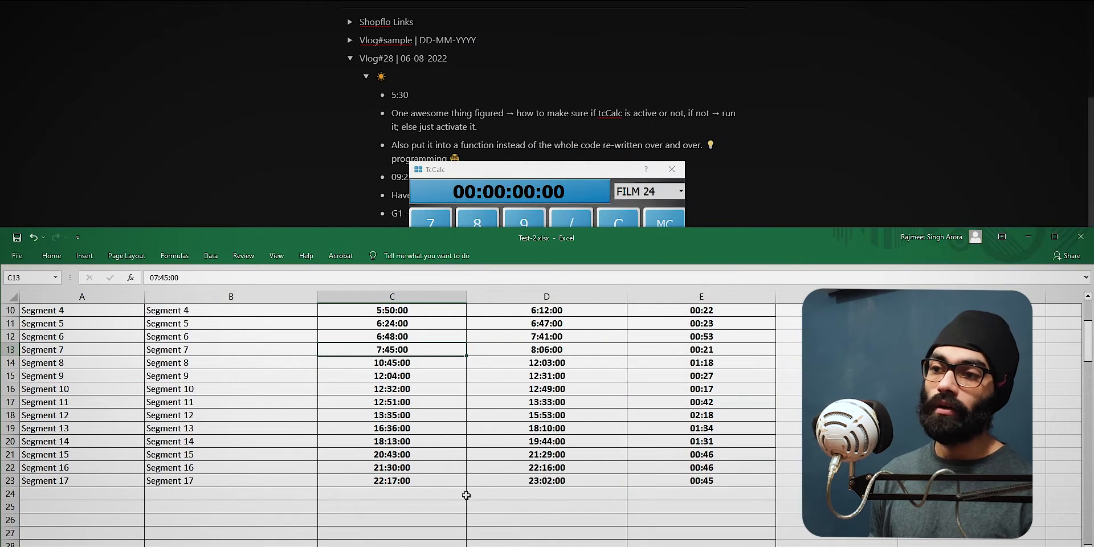
pyautogui.click(391, 493)
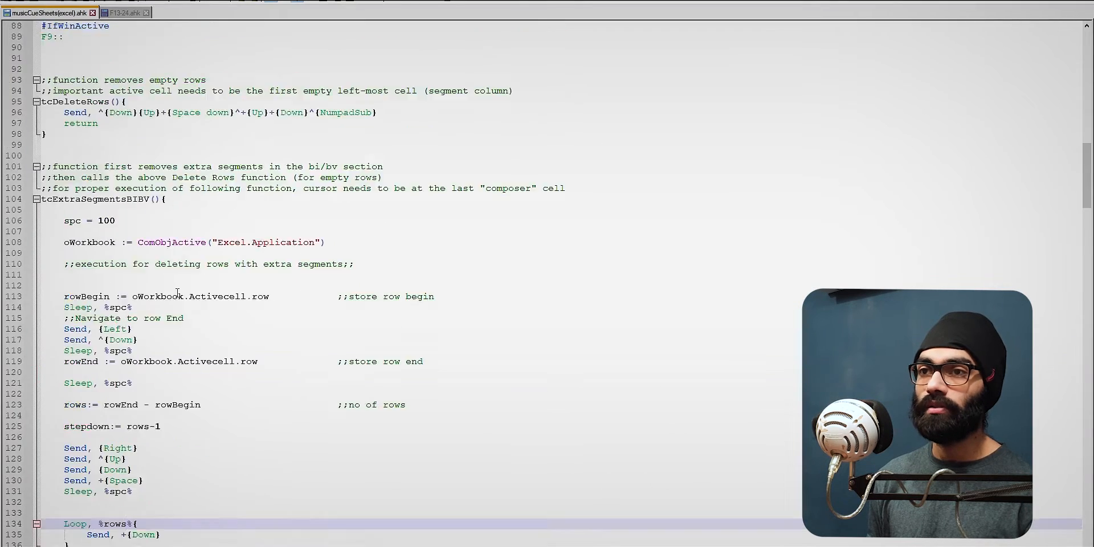
# Step: Collapse tcExtraSegmentsBIBV and scroll the .ahk script down to checkTcCalc at line 338
pyautogui.click(37, 199)
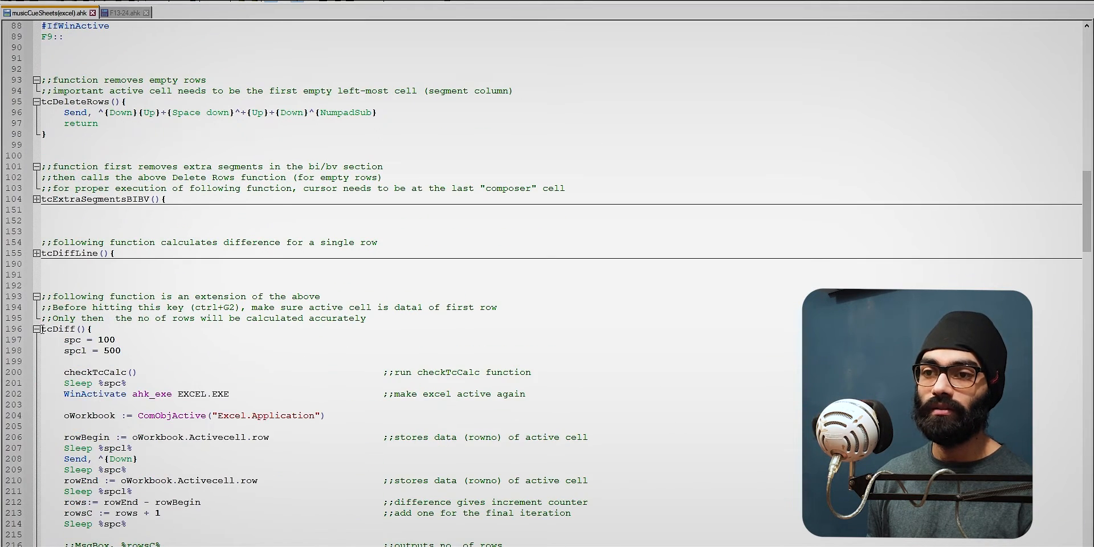
pyautogui.scroll(-3)
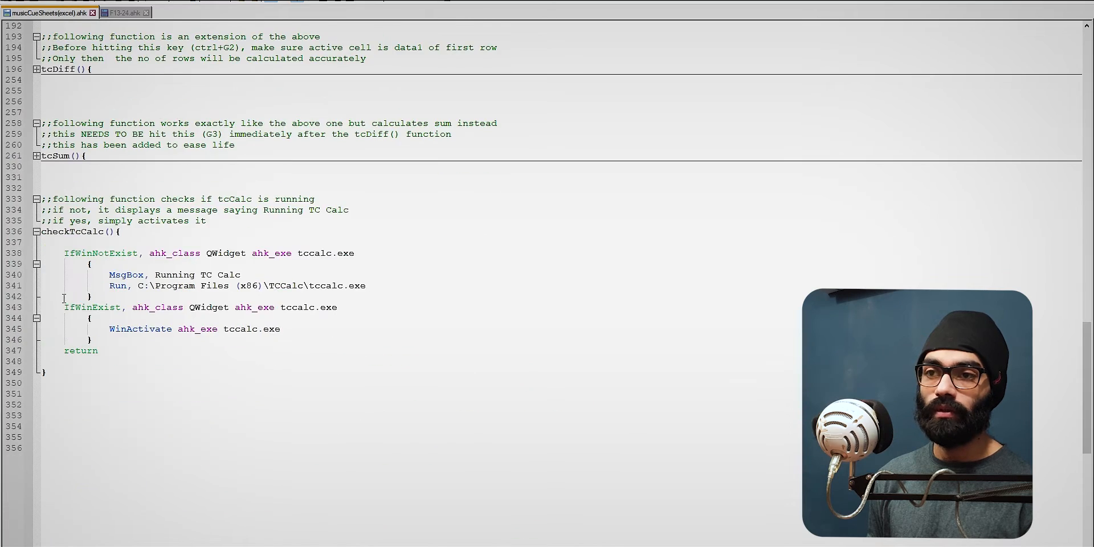
pyautogui.scroll(3)
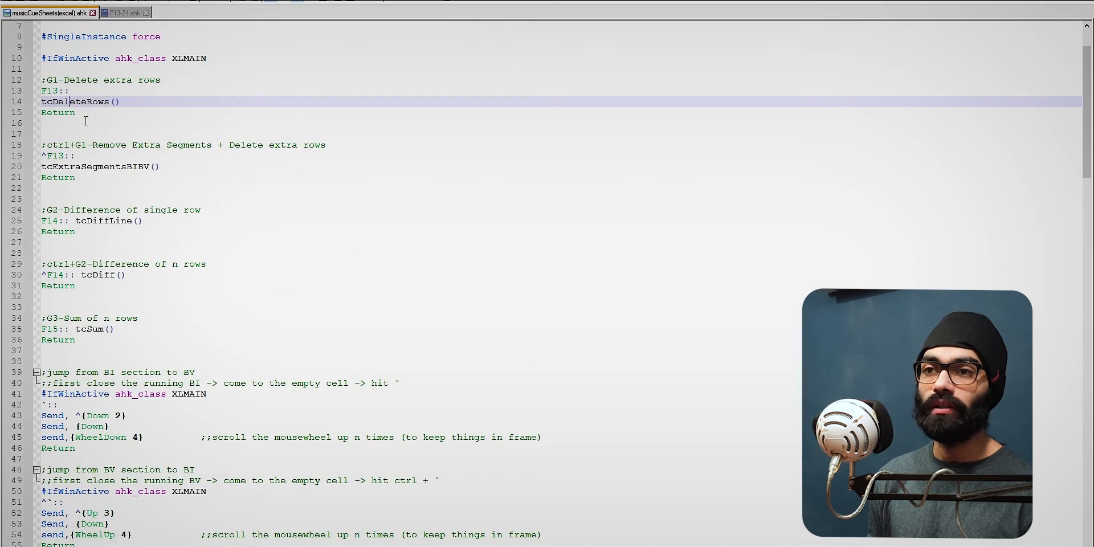
pyautogui.scroll(-3)
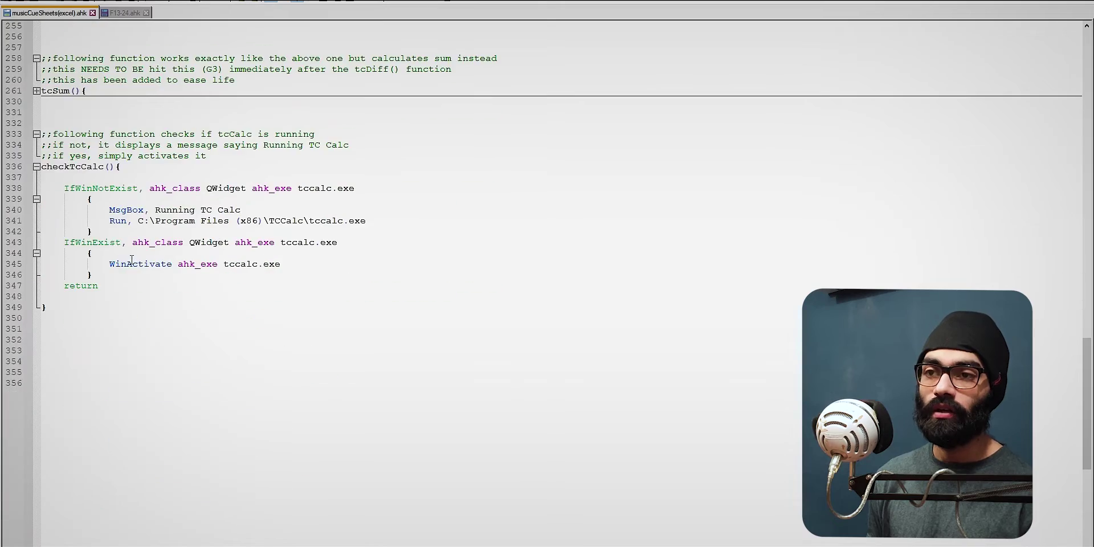
pyautogui.scroll(3)
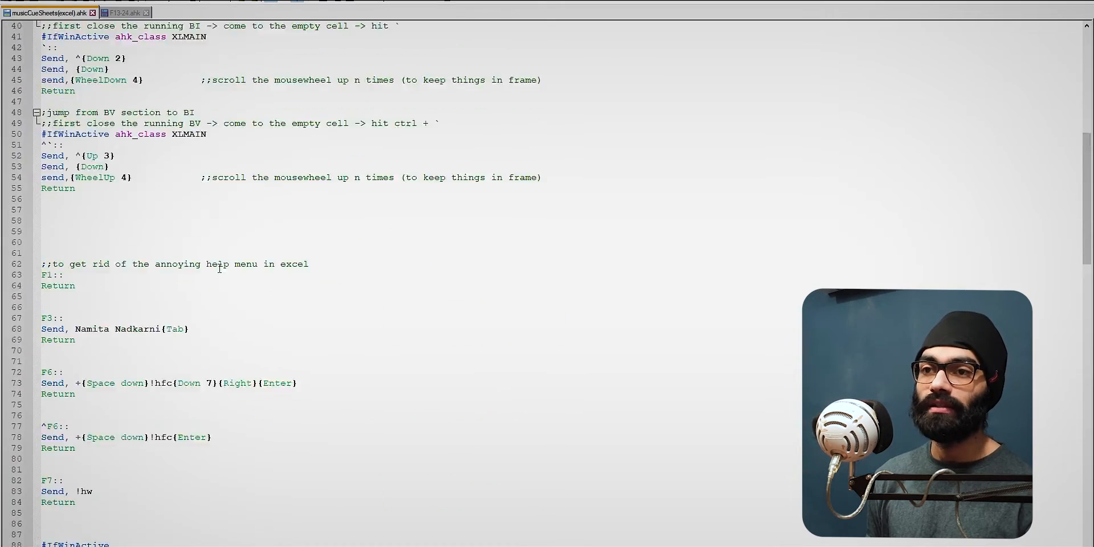
pyautogui.scroll(-3)
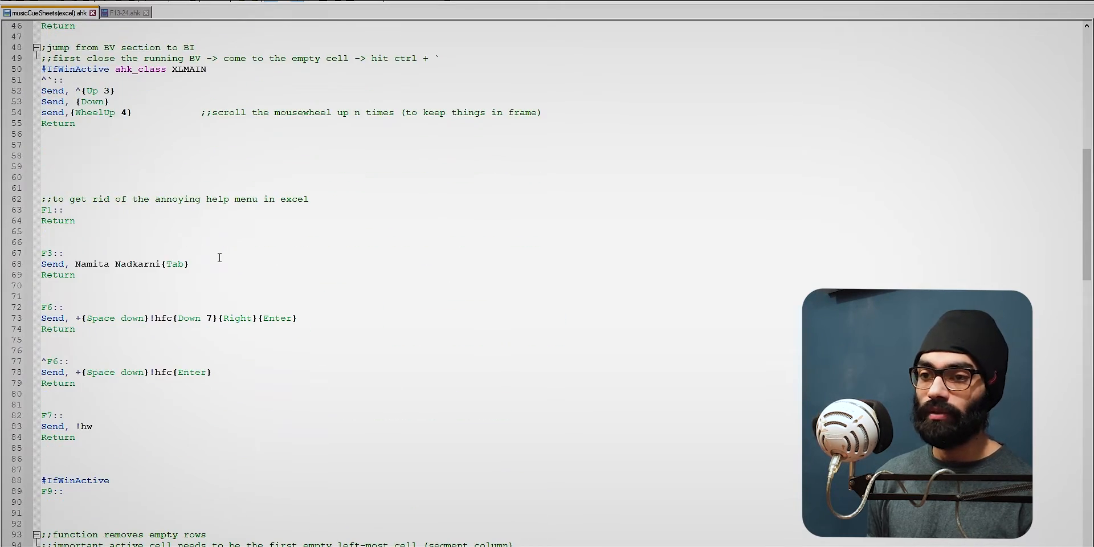
pyautogui.scroll(-3)
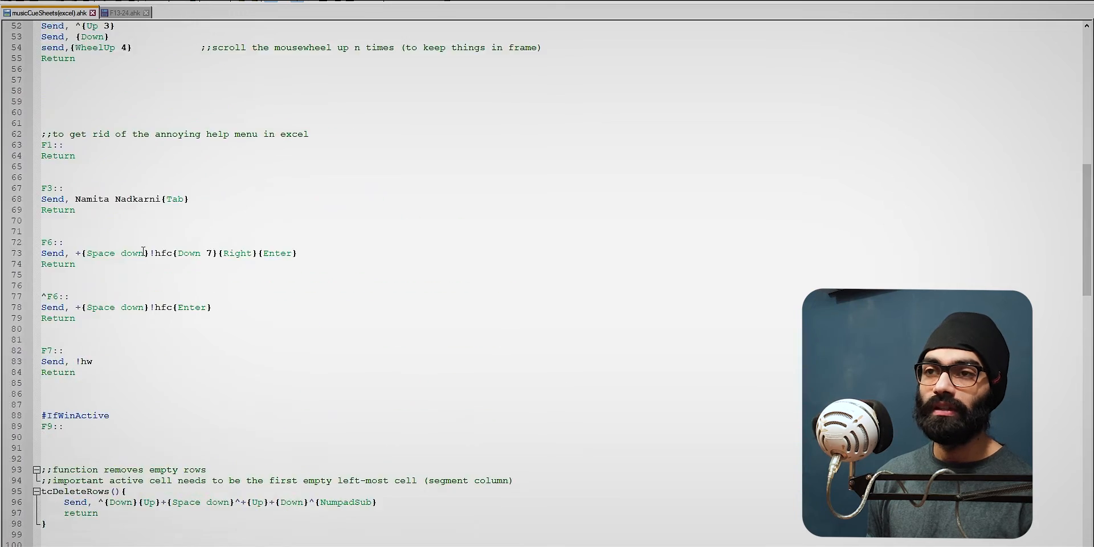
pyautogui.scroll(-3)
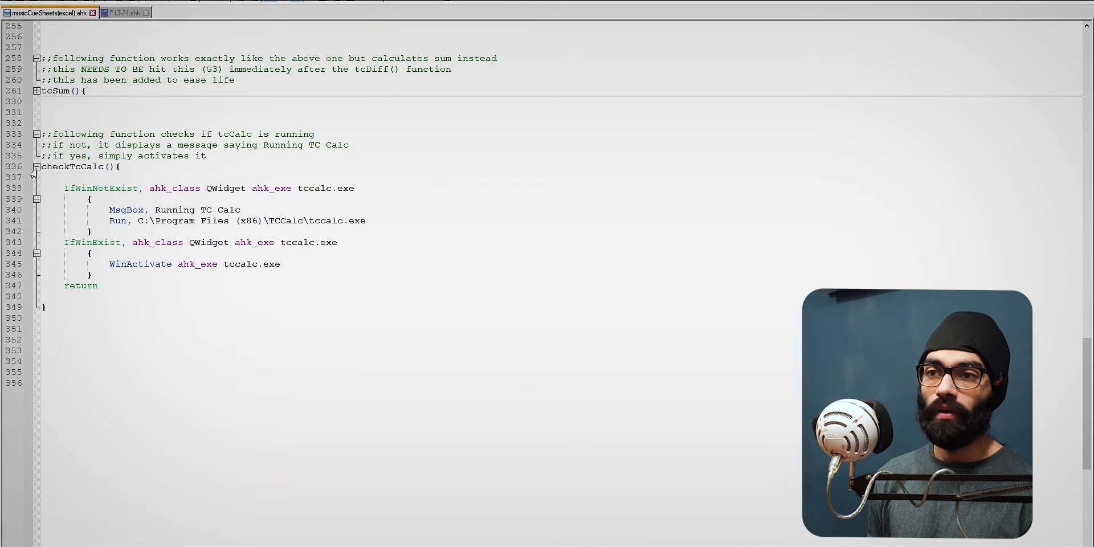
pyautogui.click(126, 188)
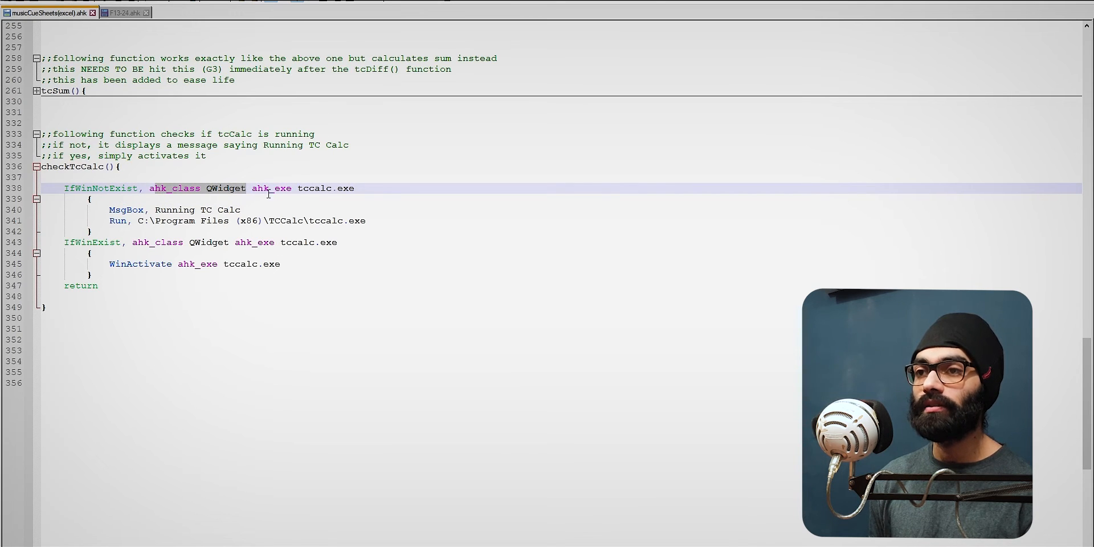
pyautogui.click(259, 188)
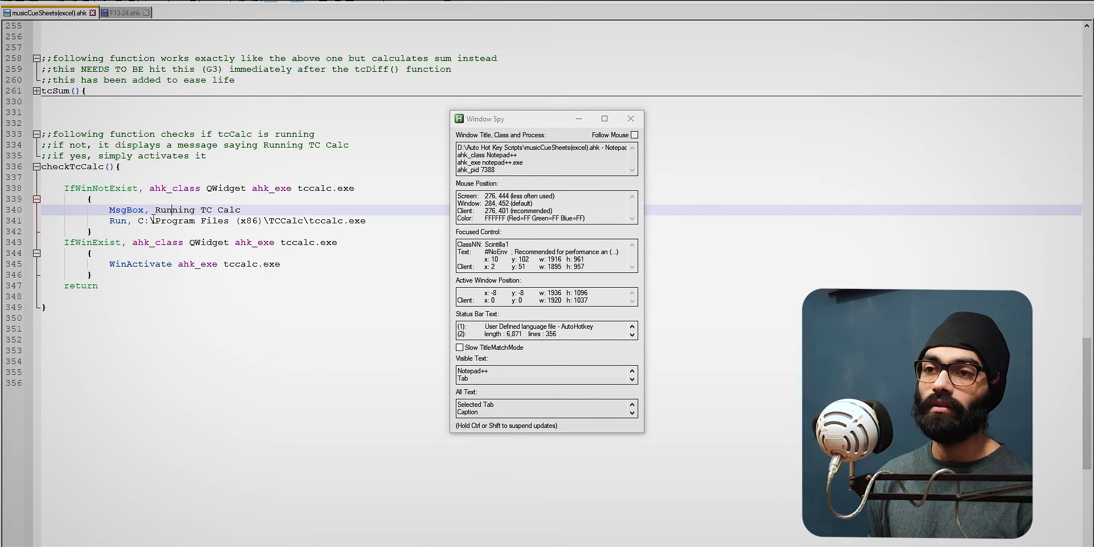
pyautogui.press('alt+tab')
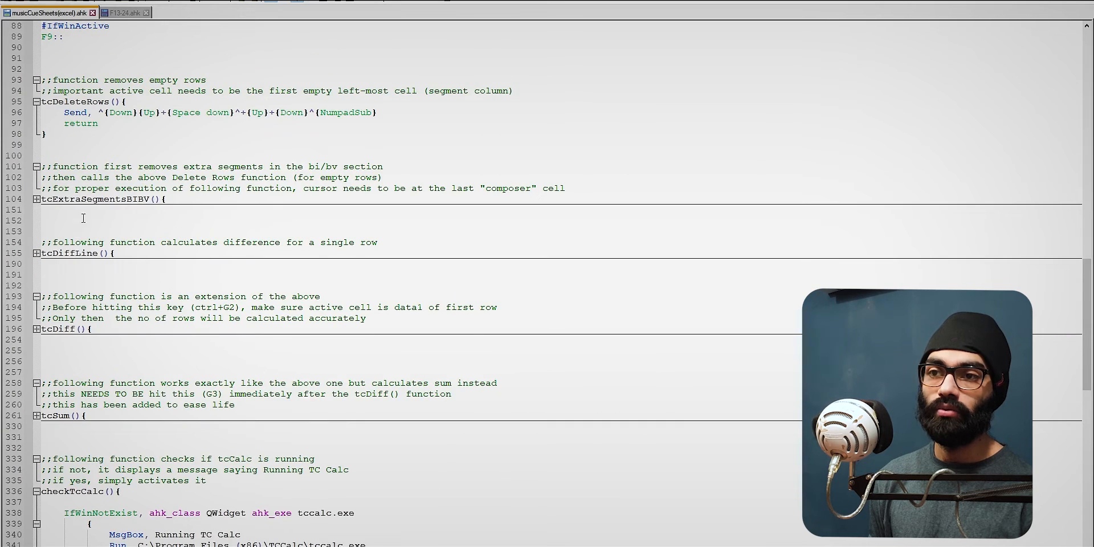
pyautogui.scroll(3)
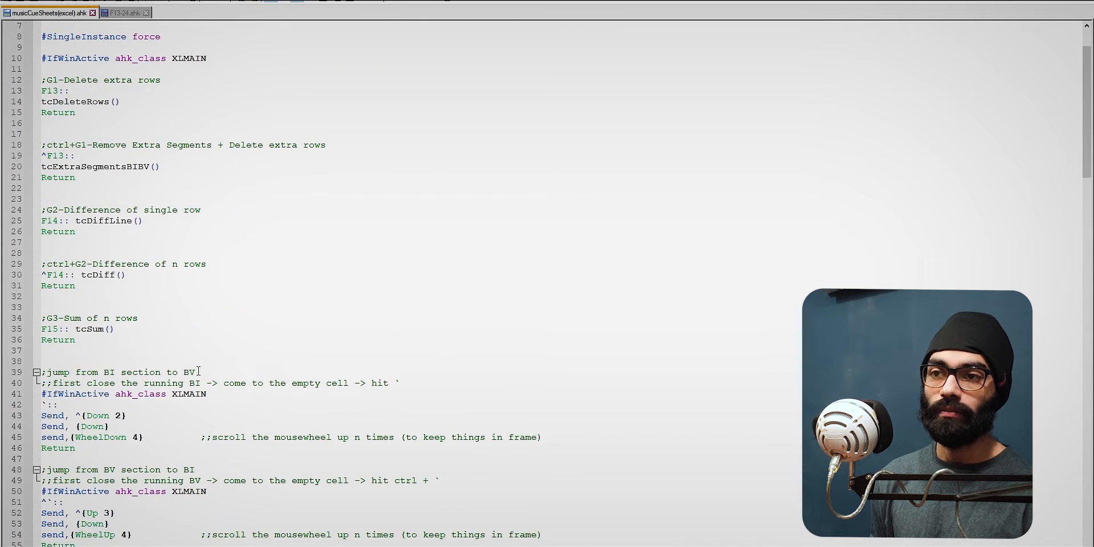
pyautogui.scroll(-3)
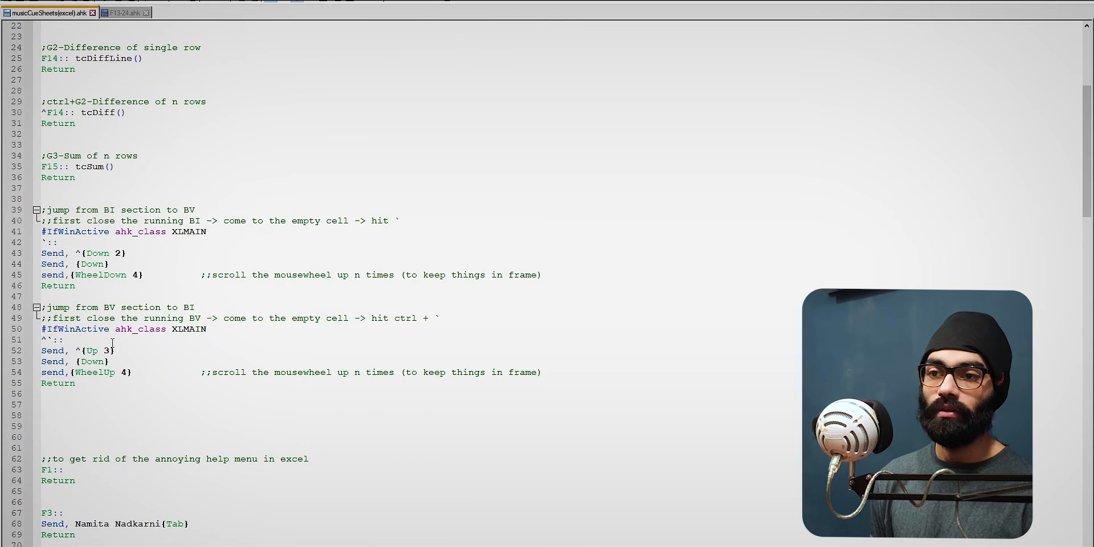
pyautogui.click(139, 231)
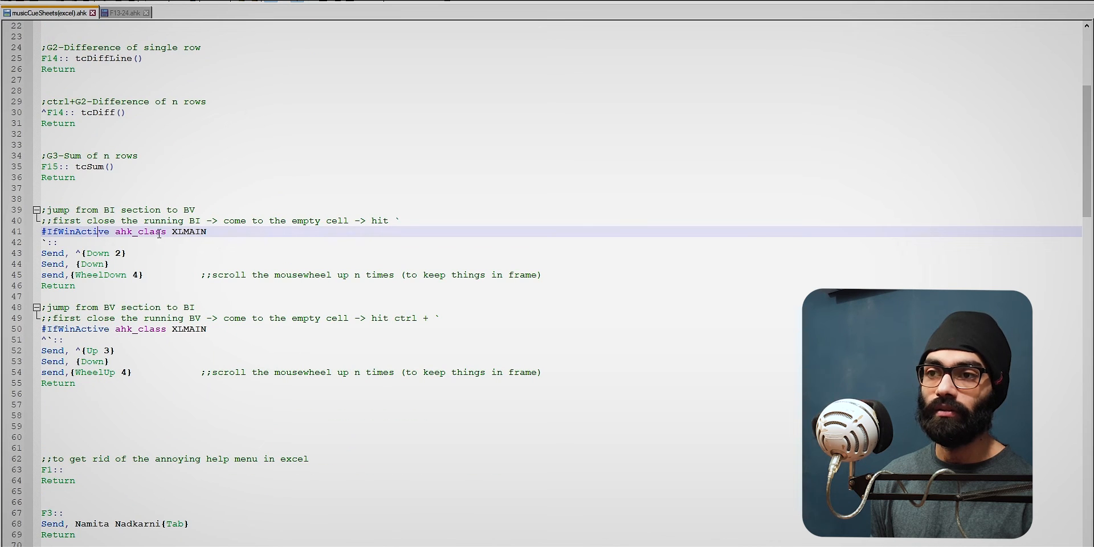
pyautogui.scroll(3)
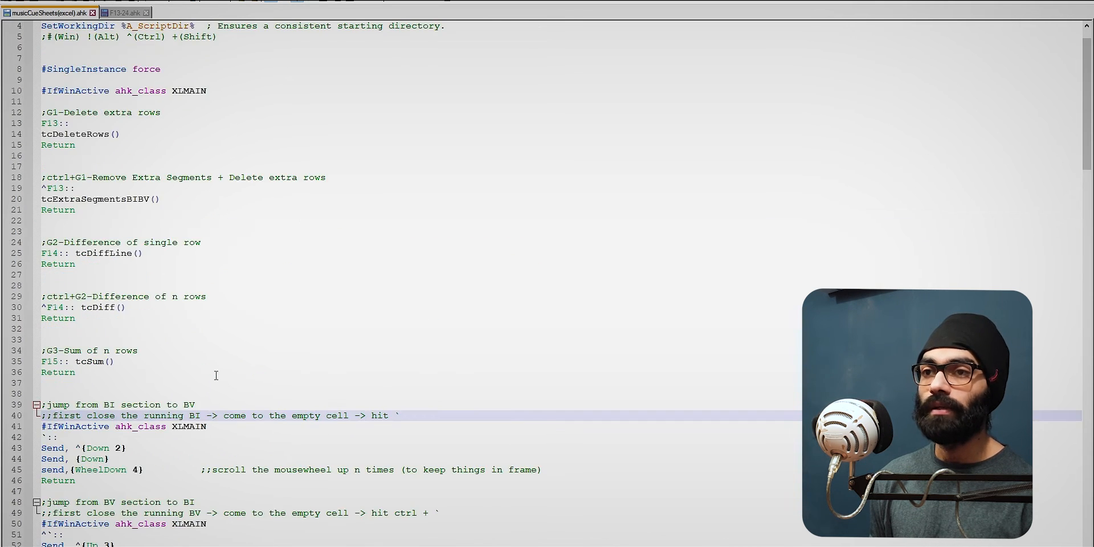
pyautogui.press('alt+tab')
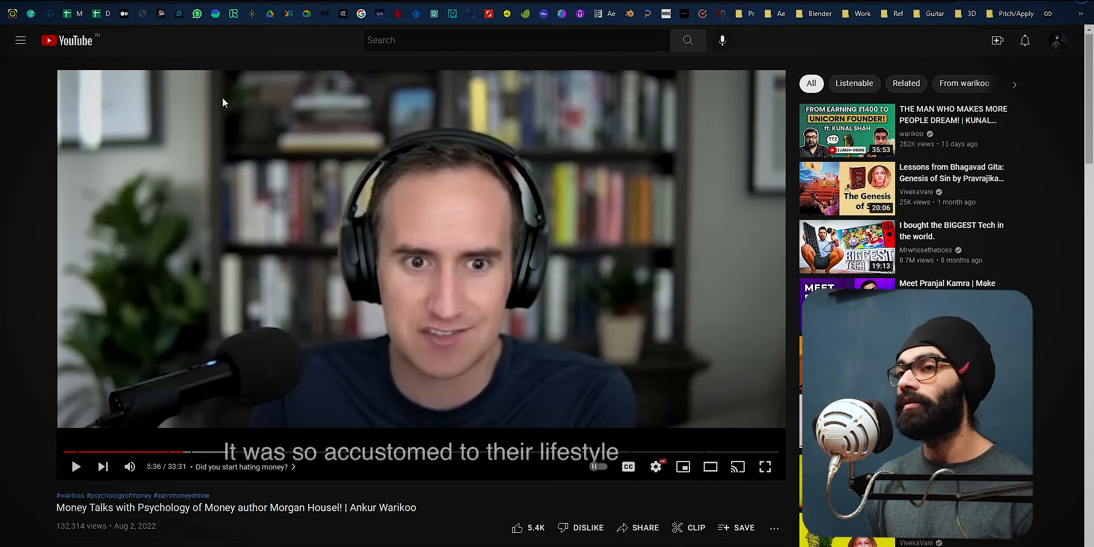
# Step: From the watch history, play pwnisher's NEW 3D Community Challenge video
pyautogui.click(21, 40)
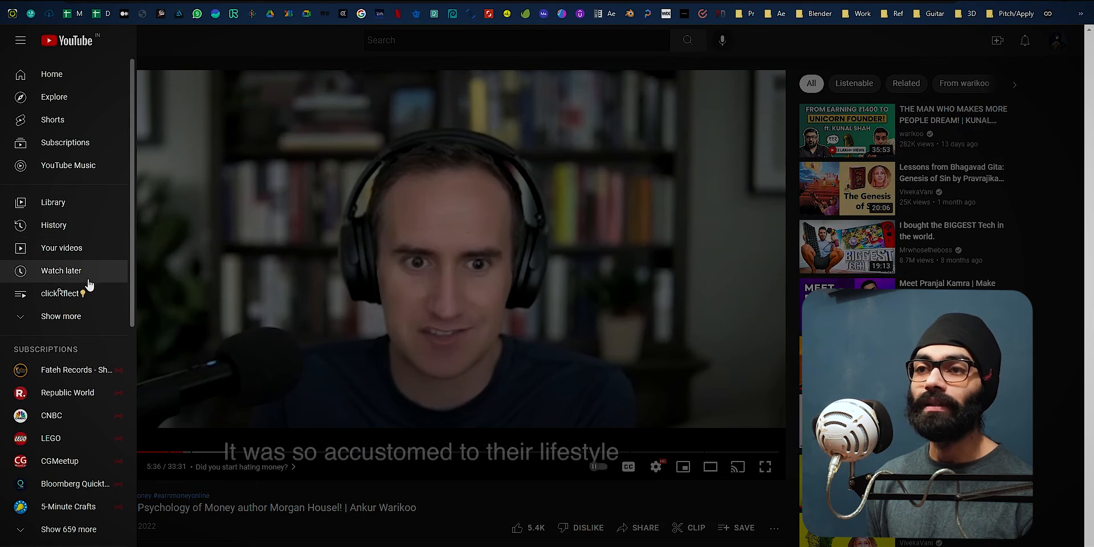
pyautogui.click(53, 224)
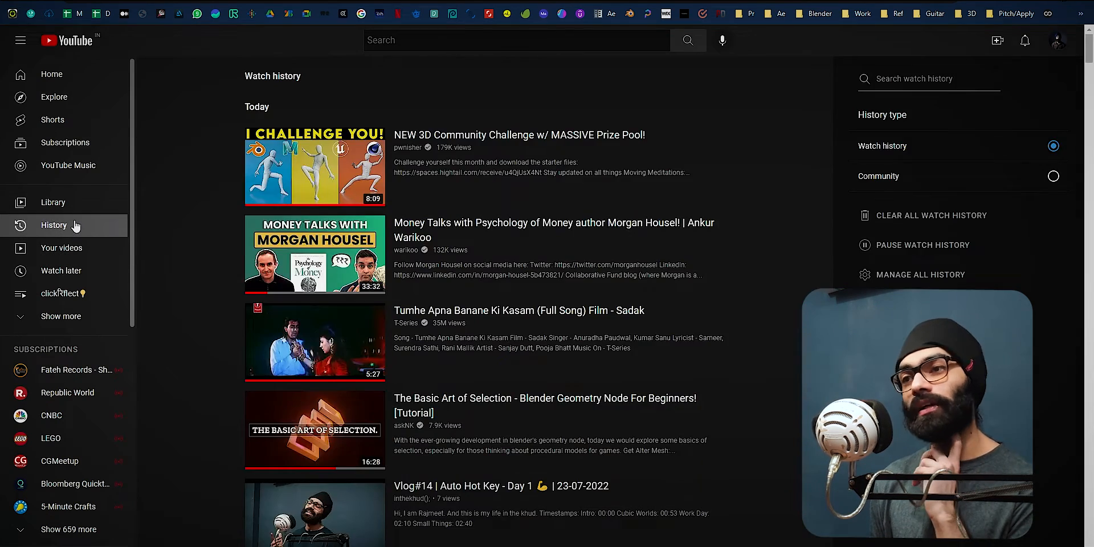
pyautogui.click(314, 165)
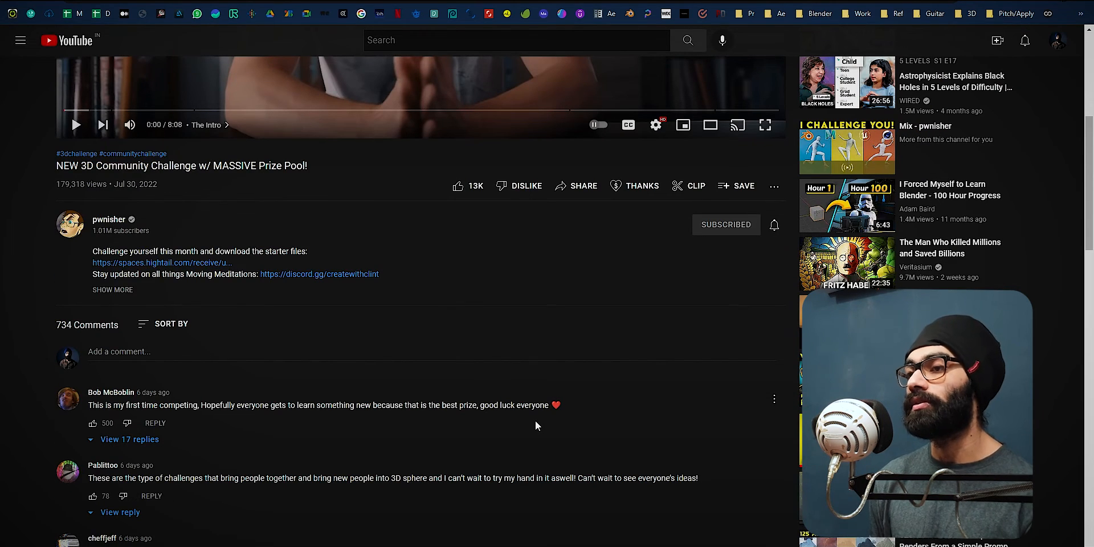
pyautogui.scroll(3)
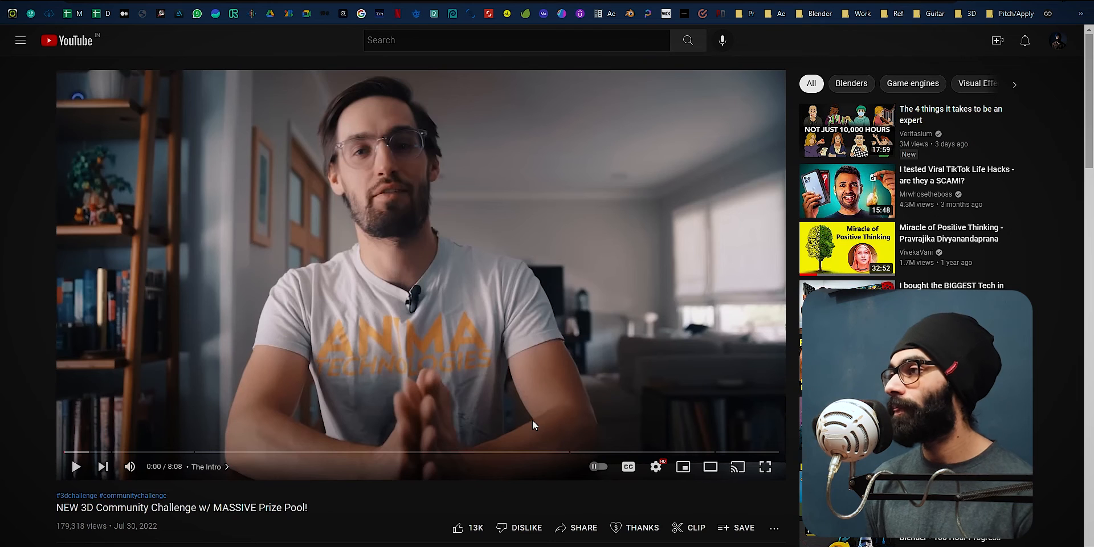
pyautogui.moveTo(634, 393)
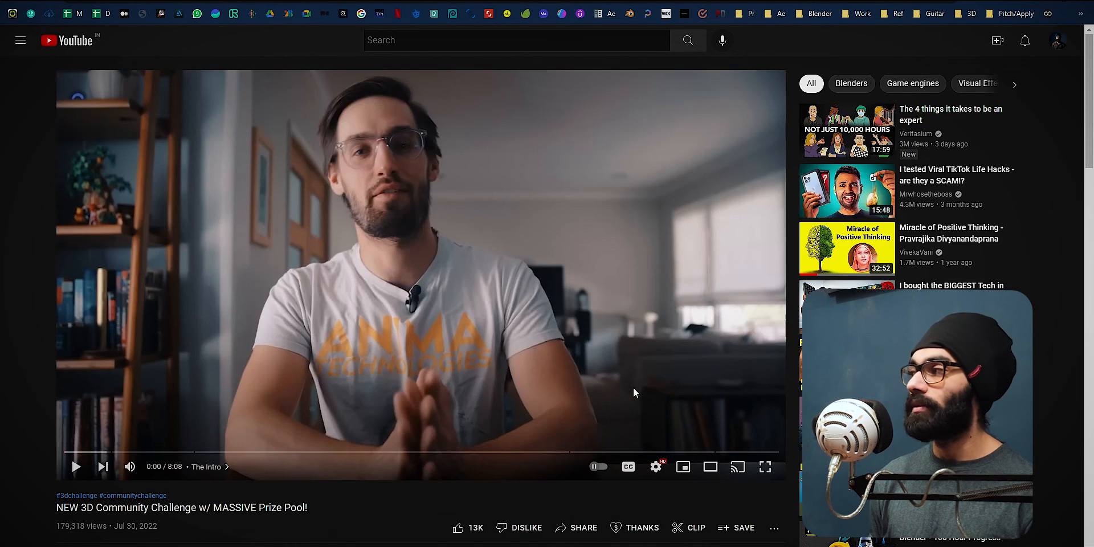